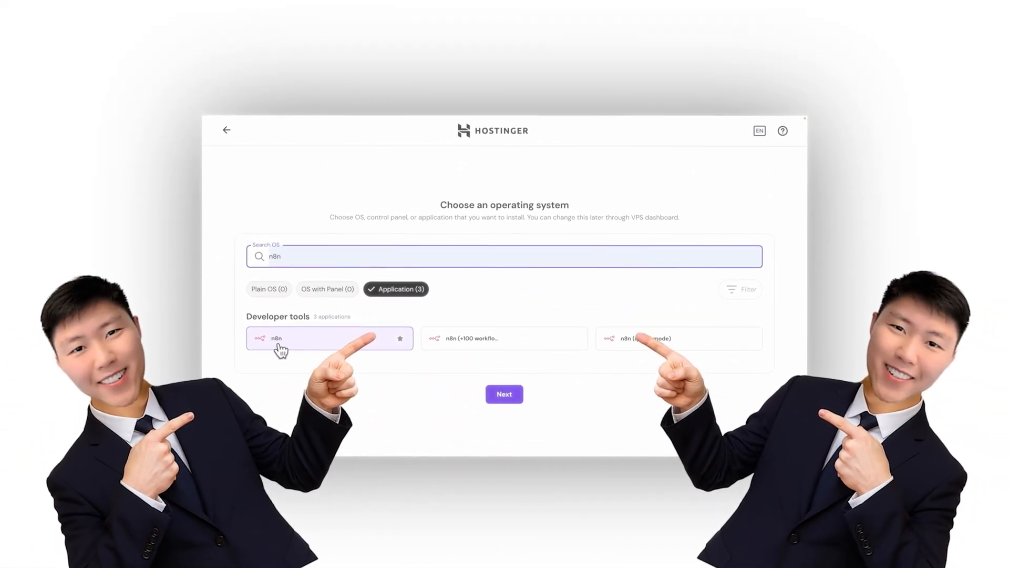
- Select the plain n8n application and the KVM 2 plan for the new VPS
left_click(504, 393)
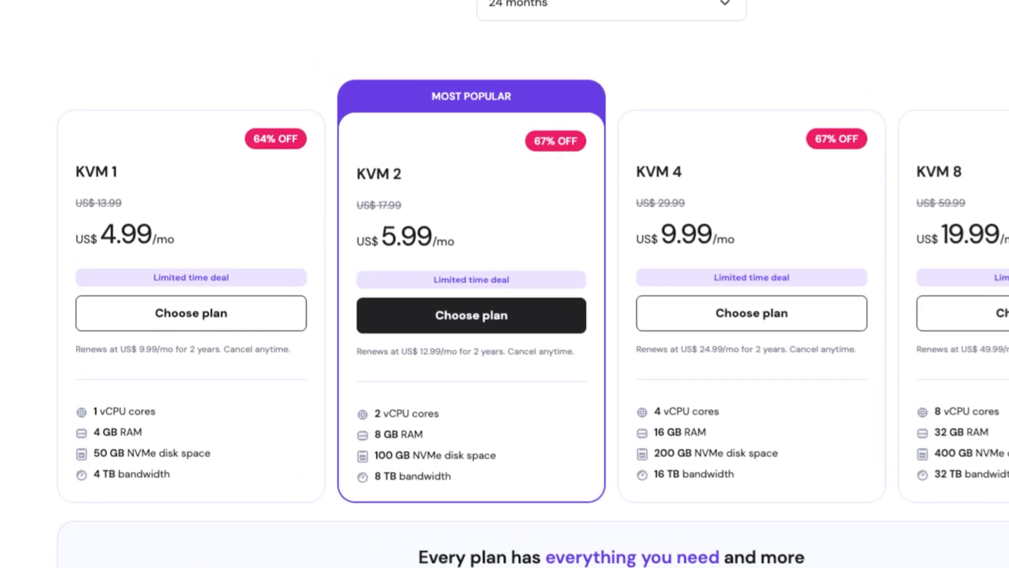
left_click(471, 315)
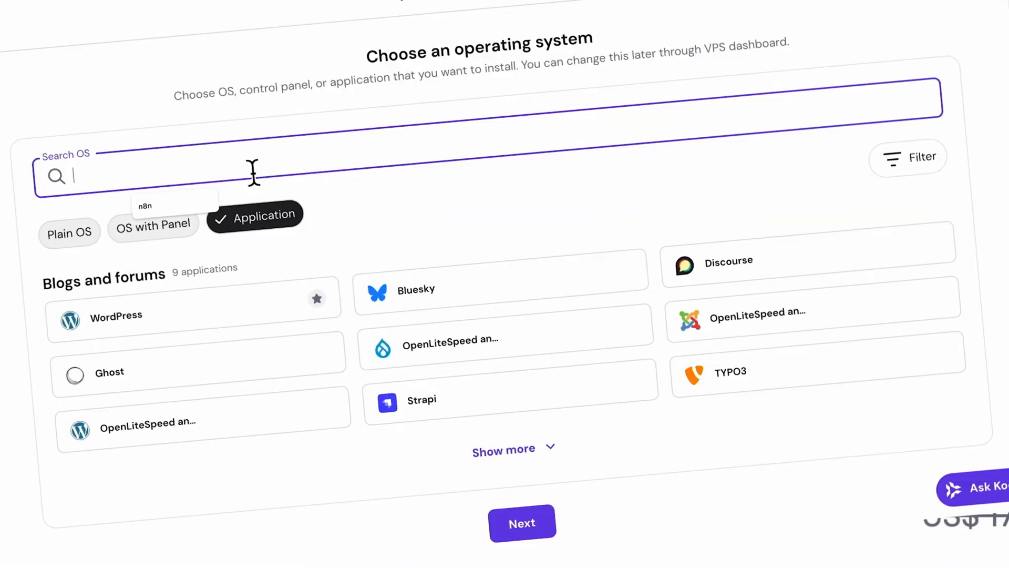
type("n8n")
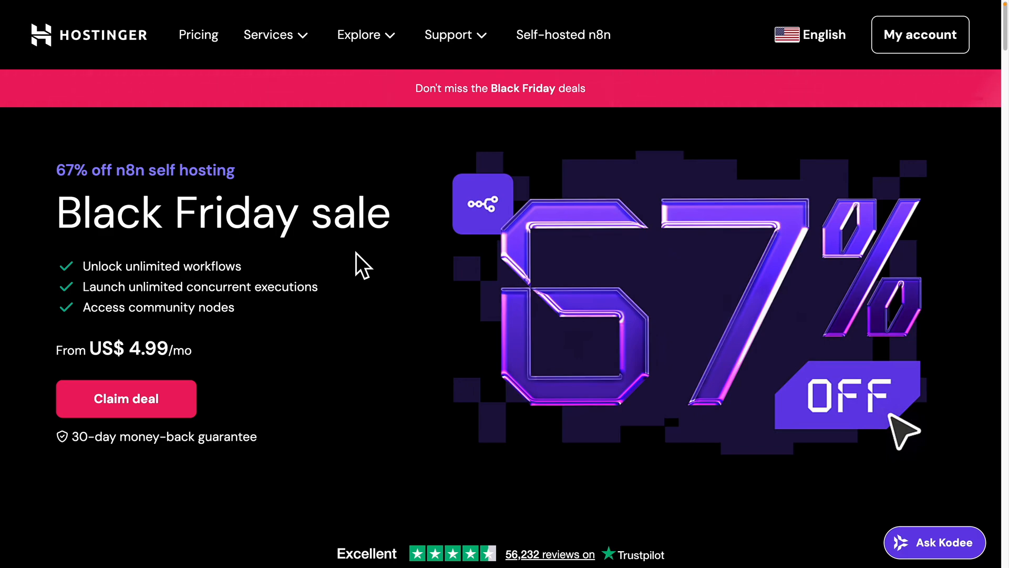
mouse_move(280, 268)
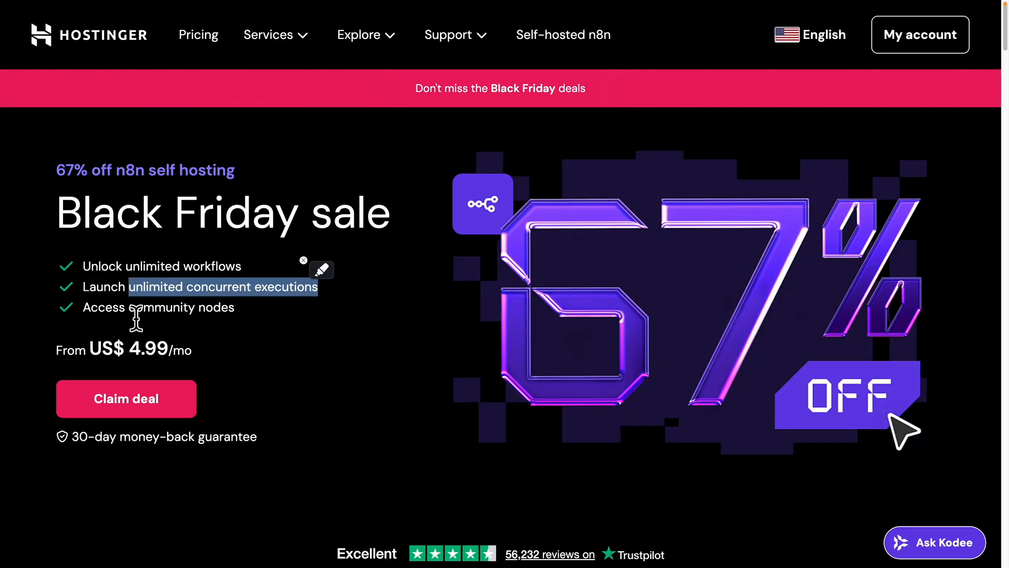
- Scroll to the plan cards on the self-hosted n8n sale page and choose KVM 2
left_click(341, 346)
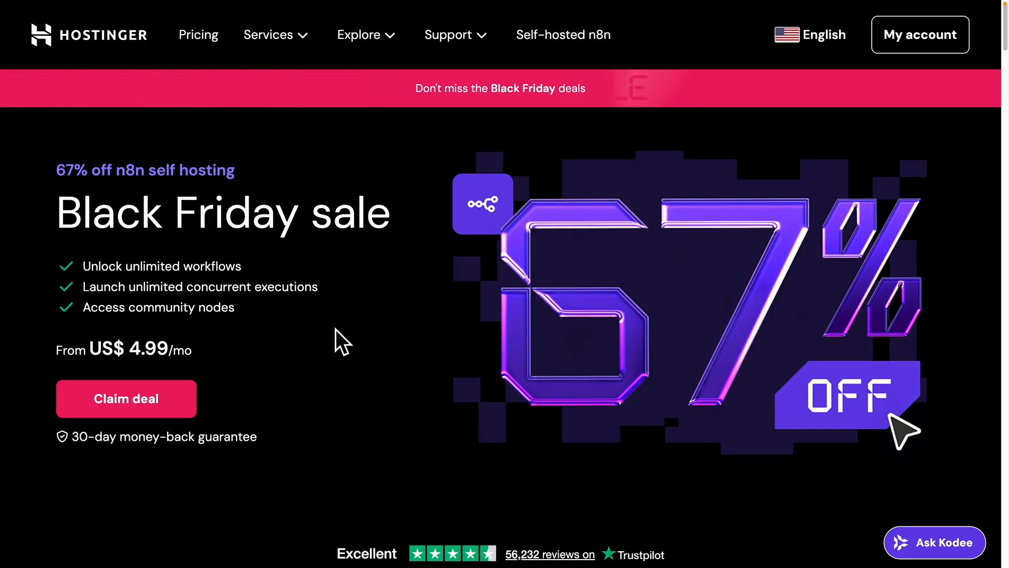
scroll("down", 3)
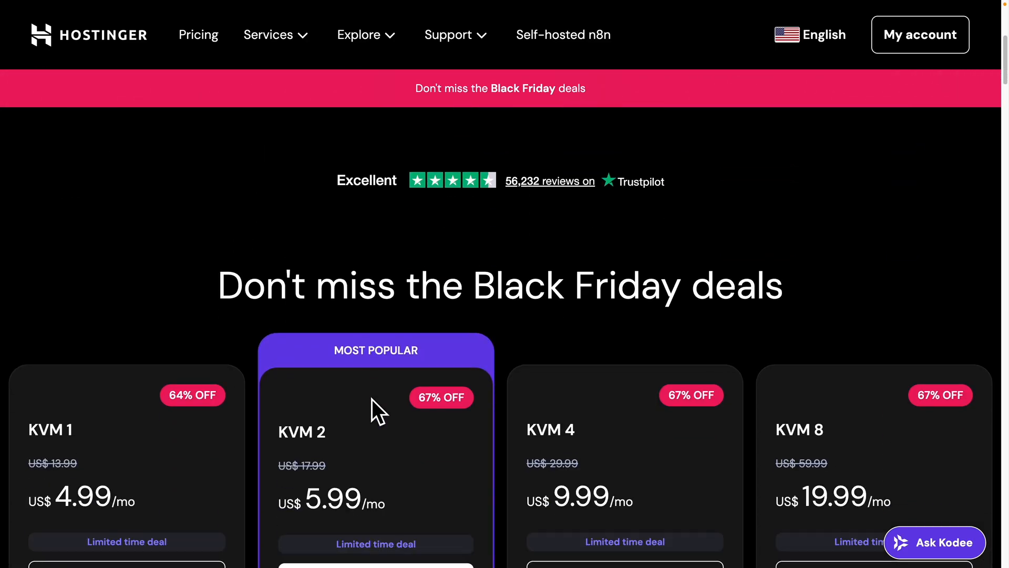
scroll("down", 3)
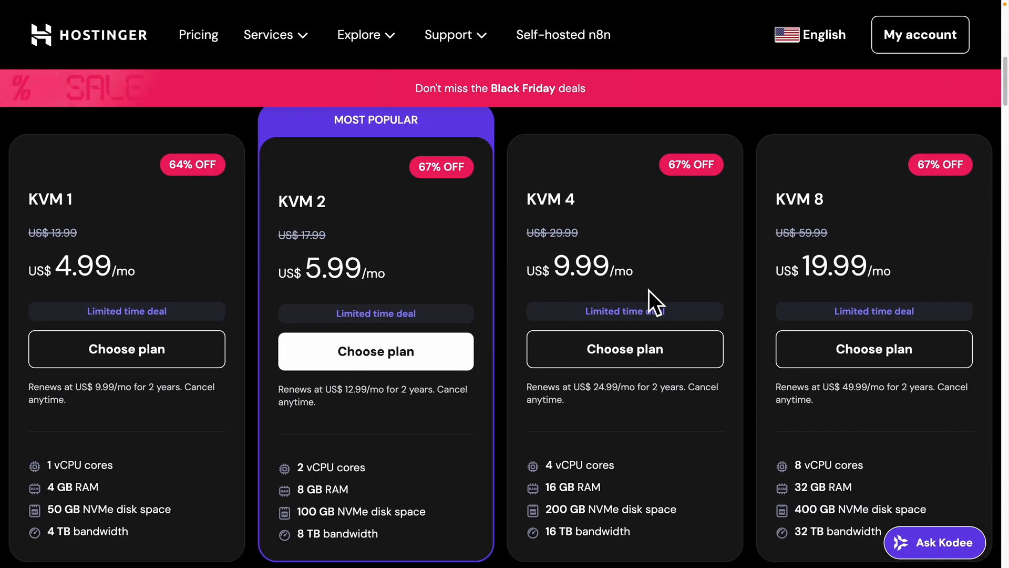
mouse_move(361, 292)
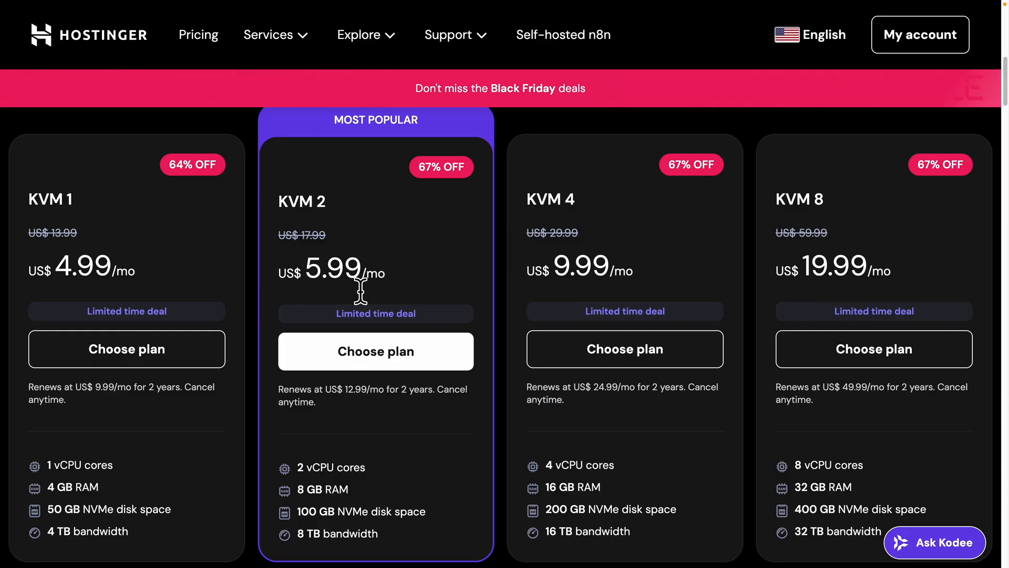
mouse_move(331, 215)
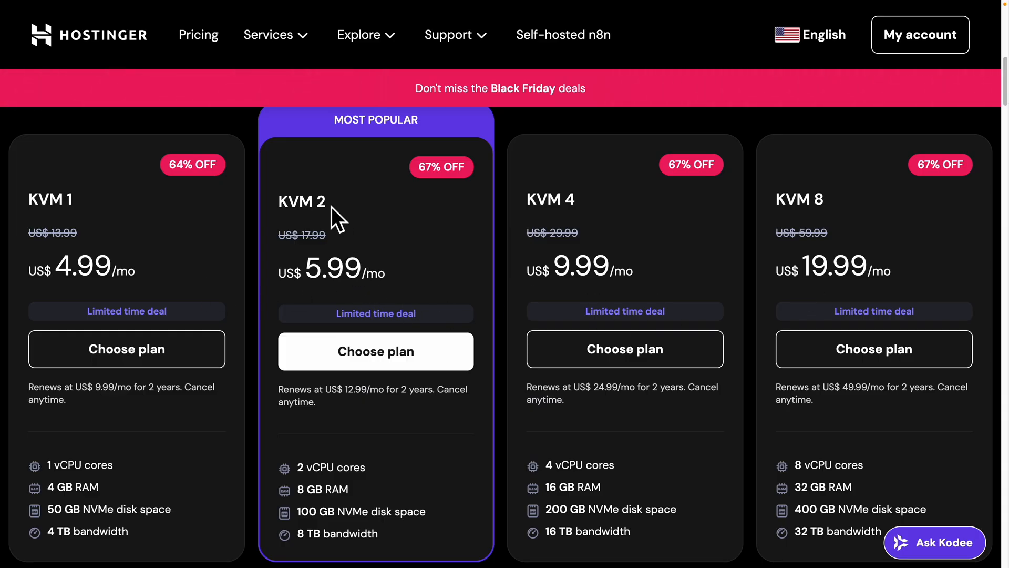
double_click(302, 201)
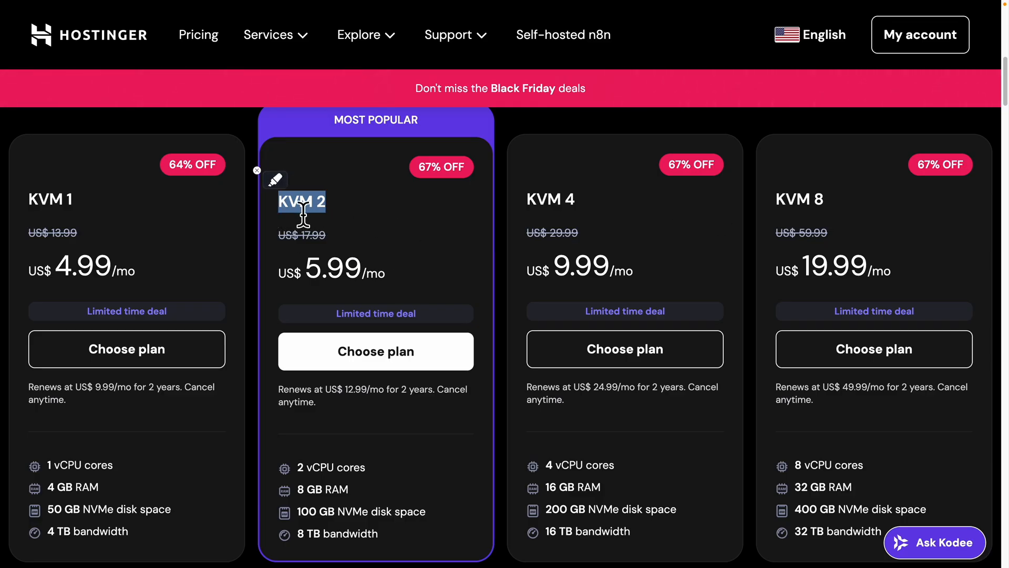
left_click(376, 351)
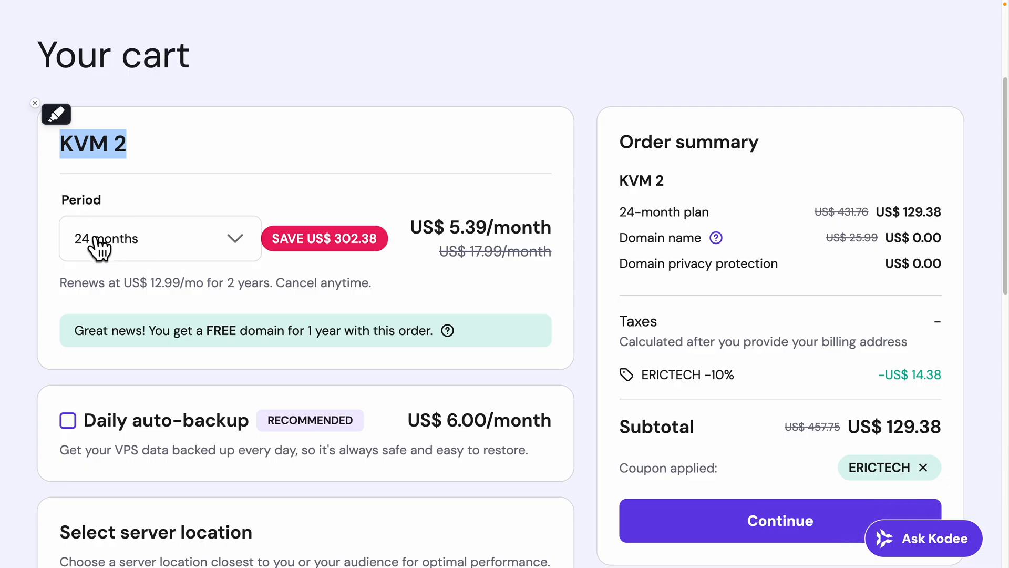
mouse_move(139, 242)
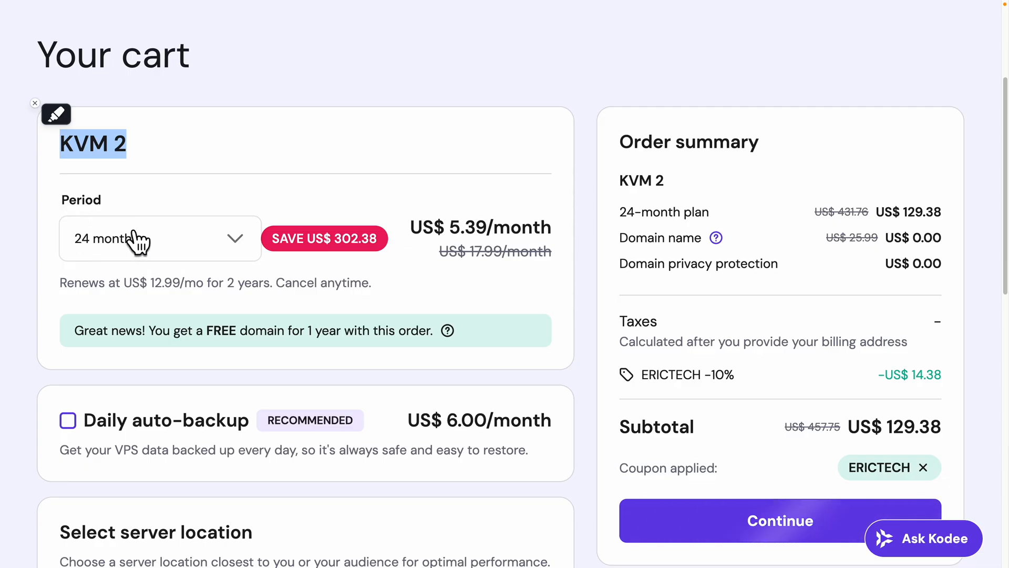
- Keep the 24-month period, re-apply coupon ERICTECH, and continue past the cart
left_click(160, 238)
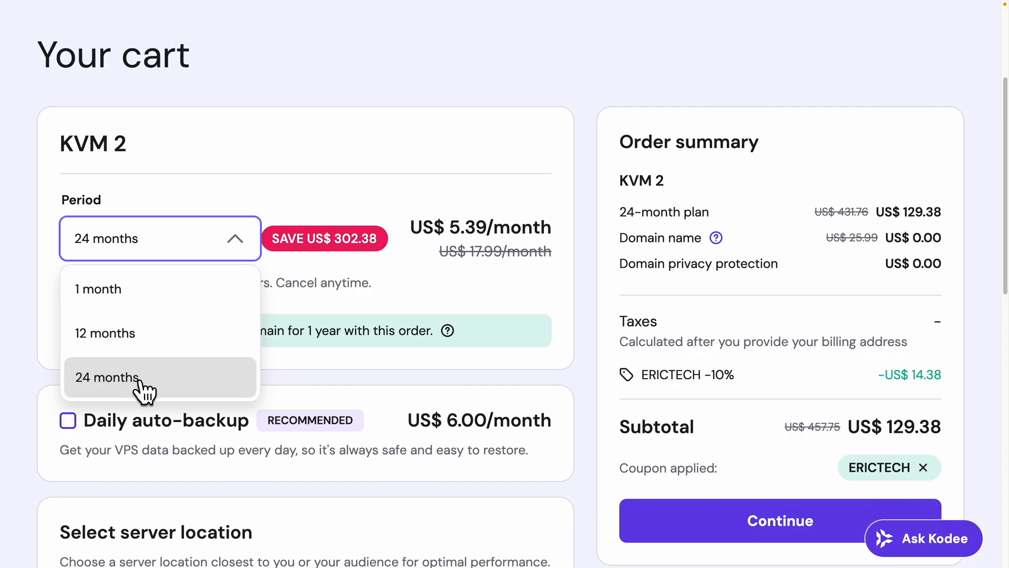
mouse_move(219, 193)
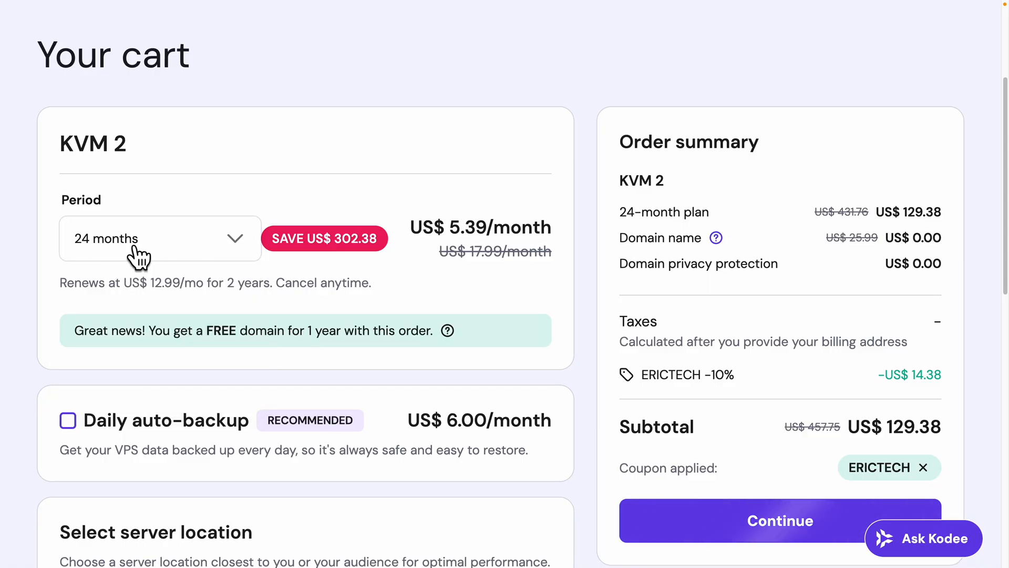
mouse_move(727, 445)
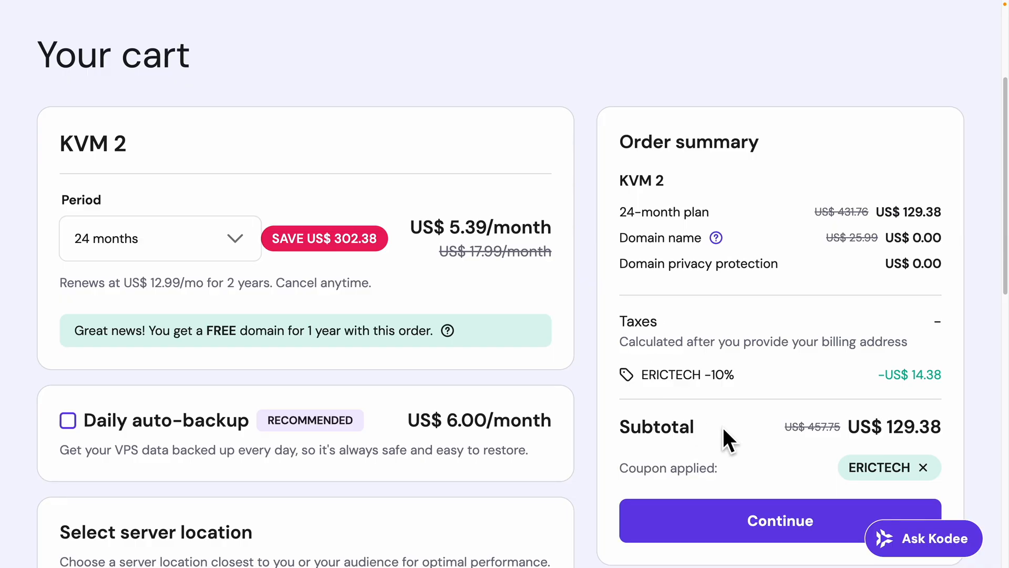
left_click(923, 467)
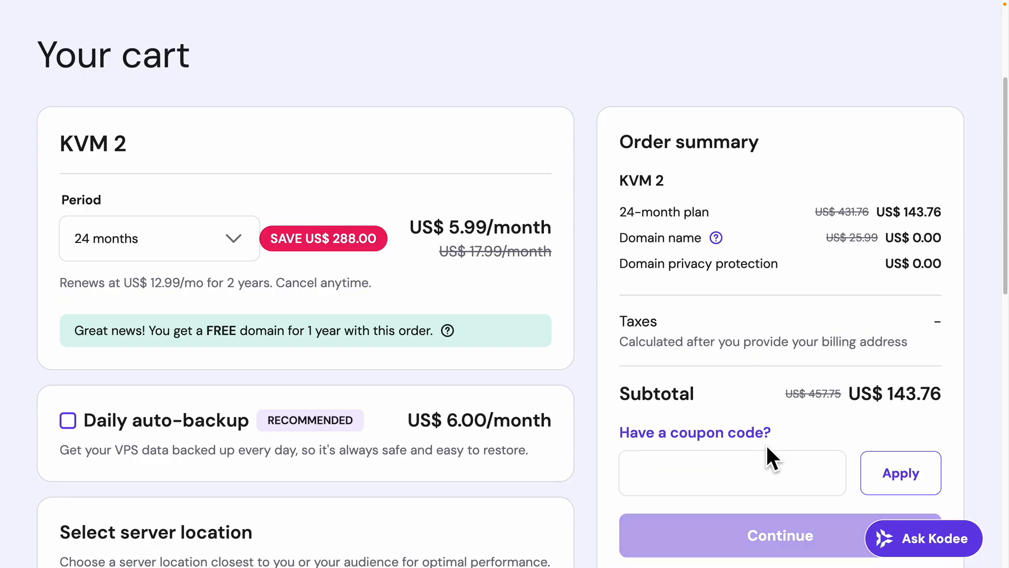
type("ERICTECH")
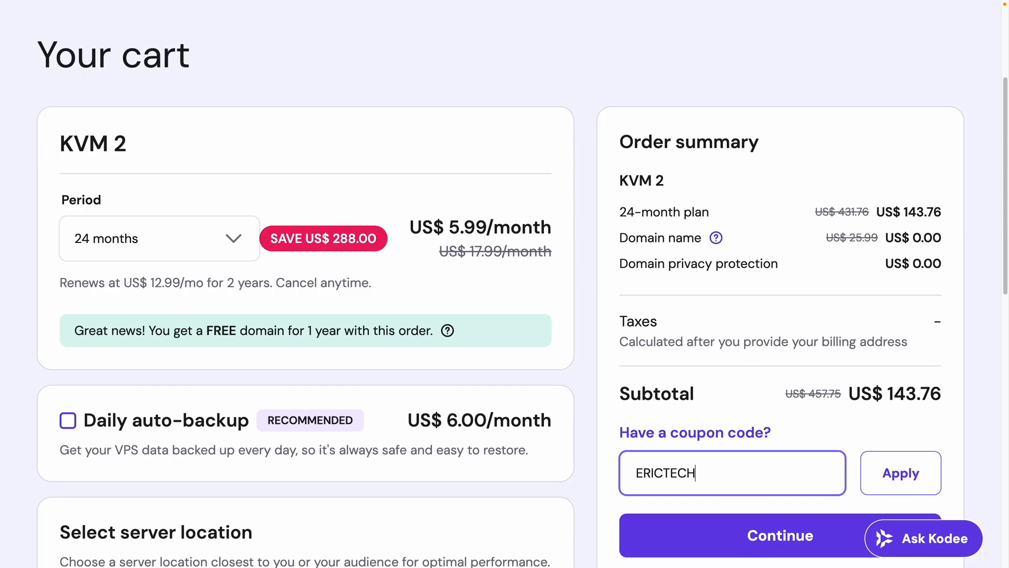
left_click(900, 473)
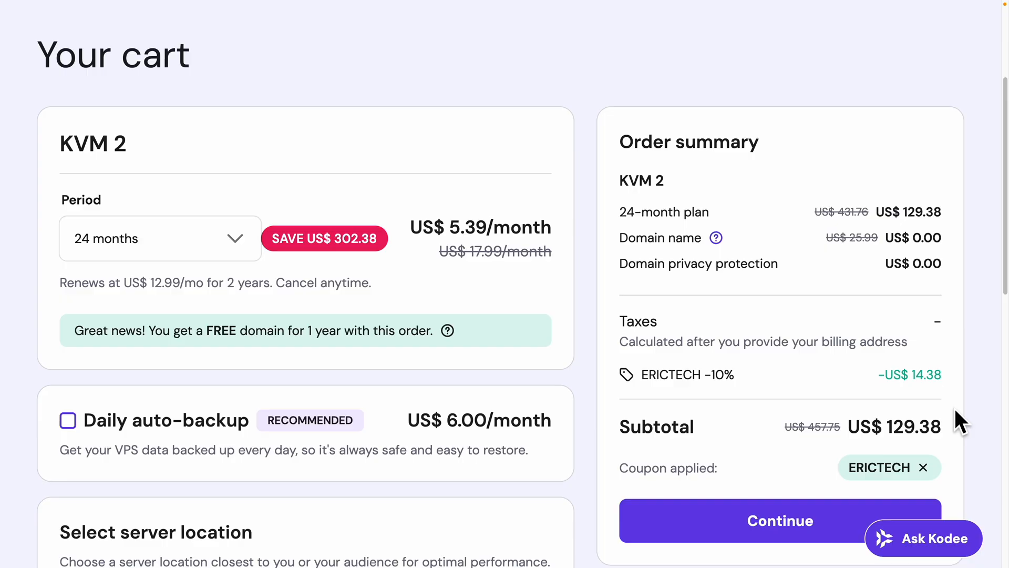
mouse_move(121, 358)
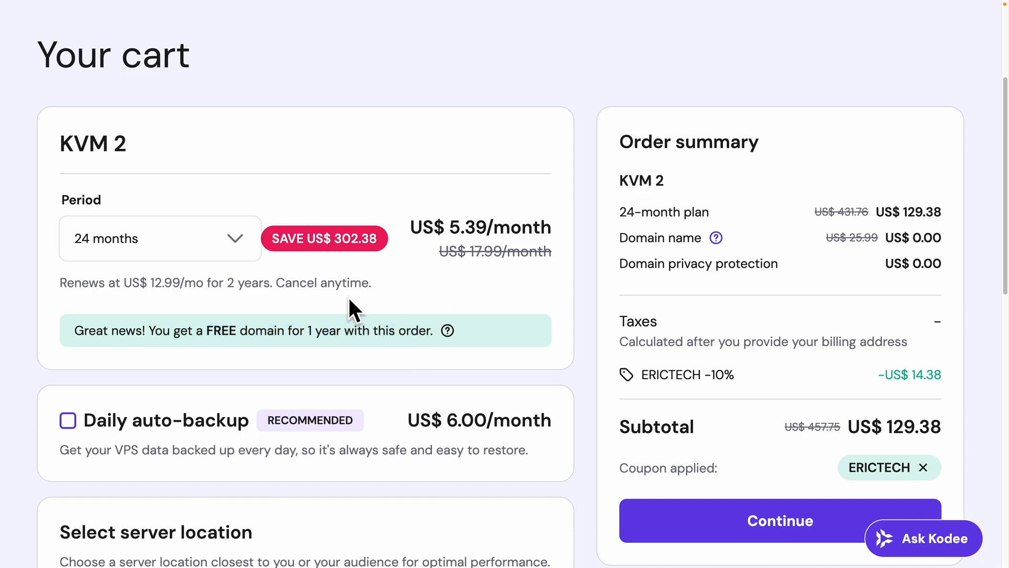
mouse_move(742, 446)
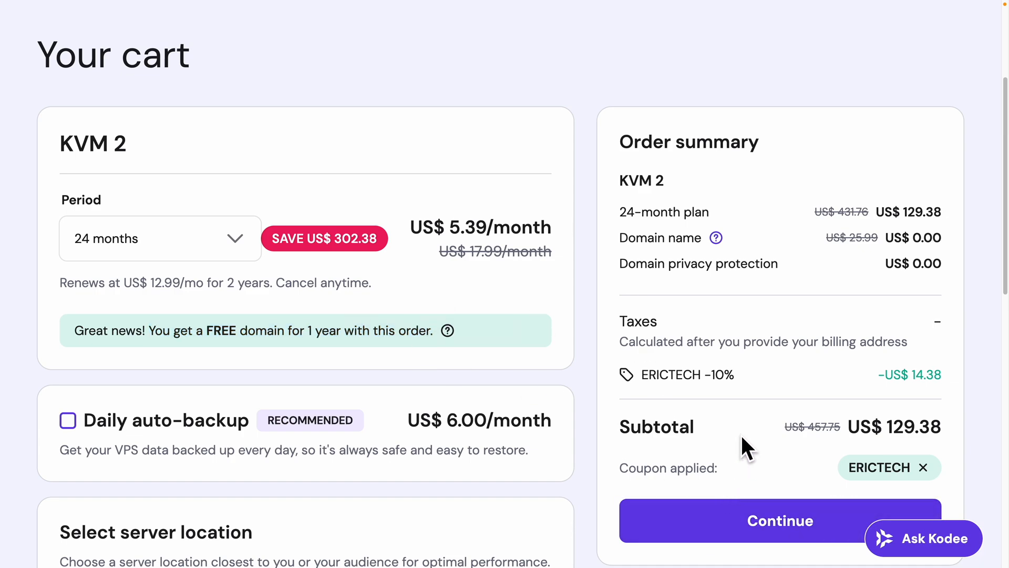
left_click(780, 520)
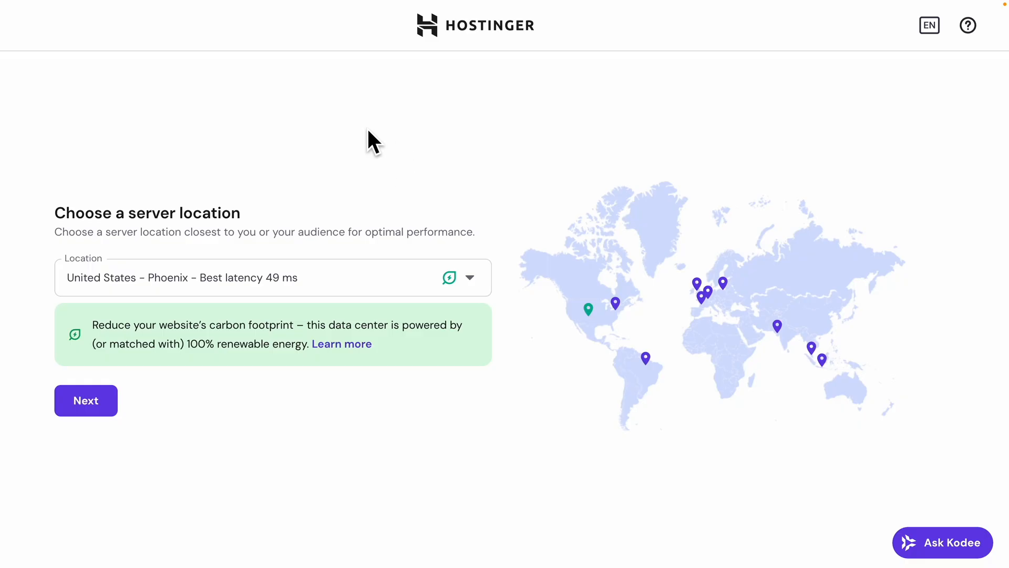
mouse_move(431, 200)
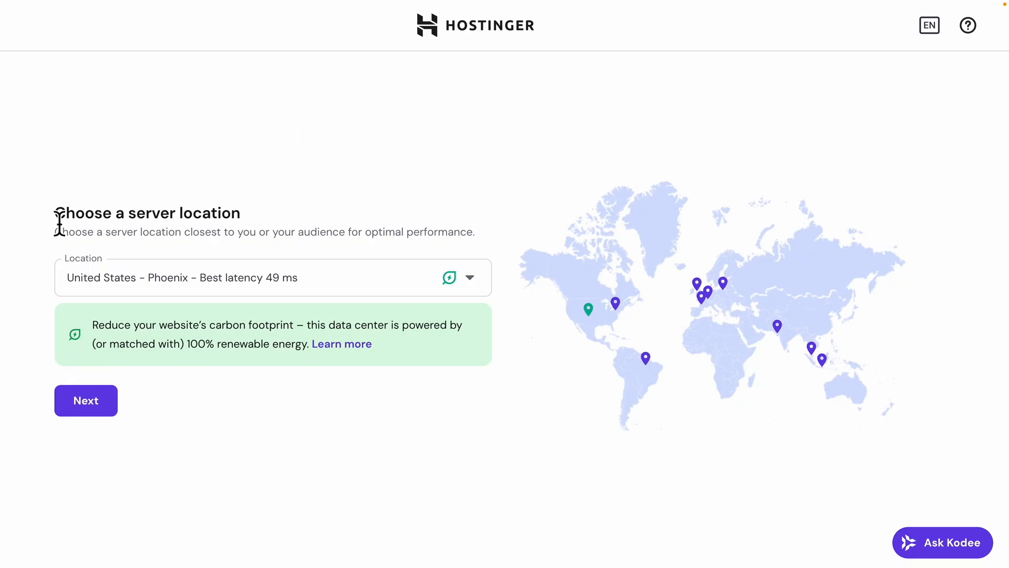
mouse_move(185, 250)
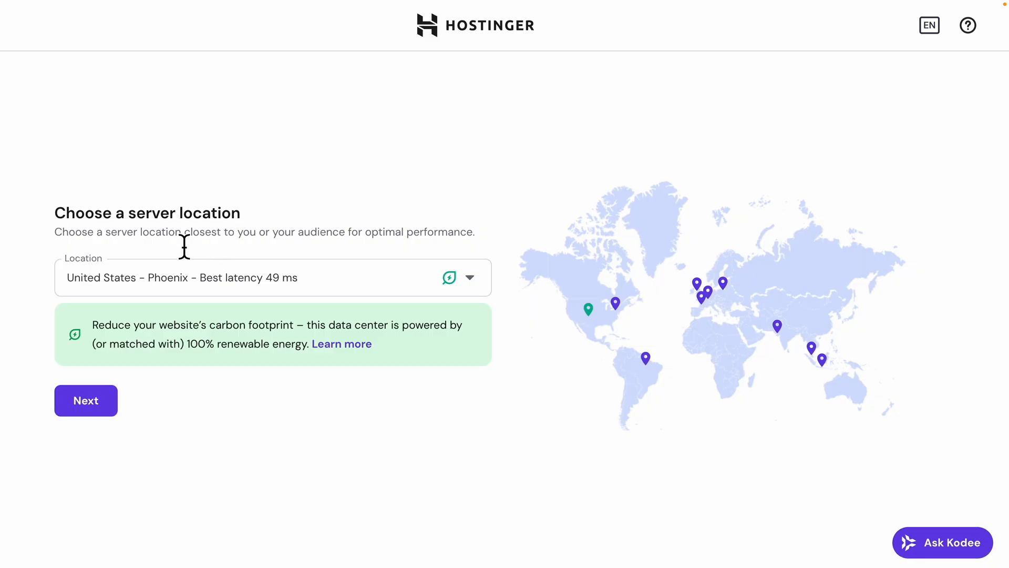
mouse_move(234, 246)
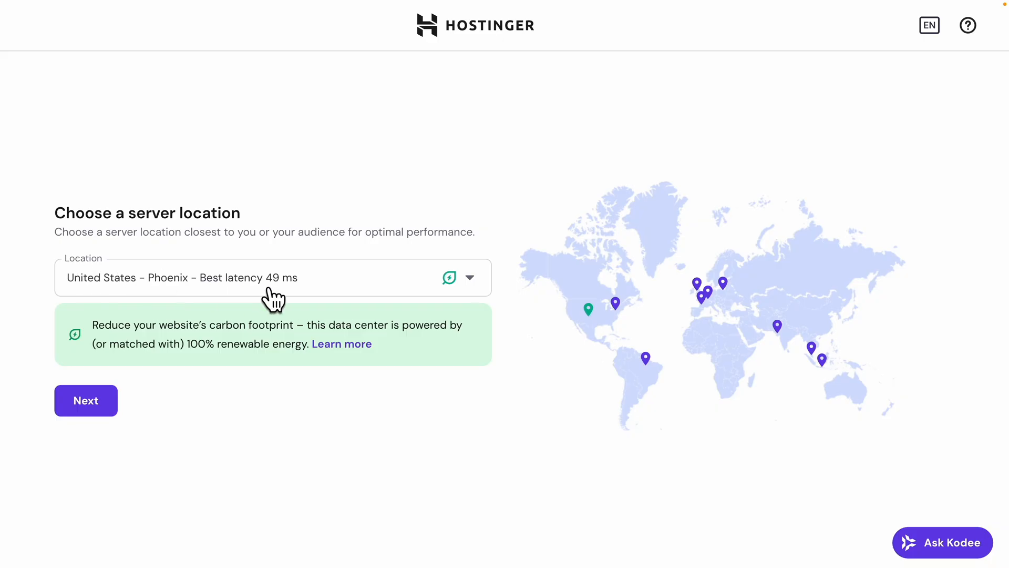
- Keep United States - Phoenix as the server location and continue
left_click(87, 401)
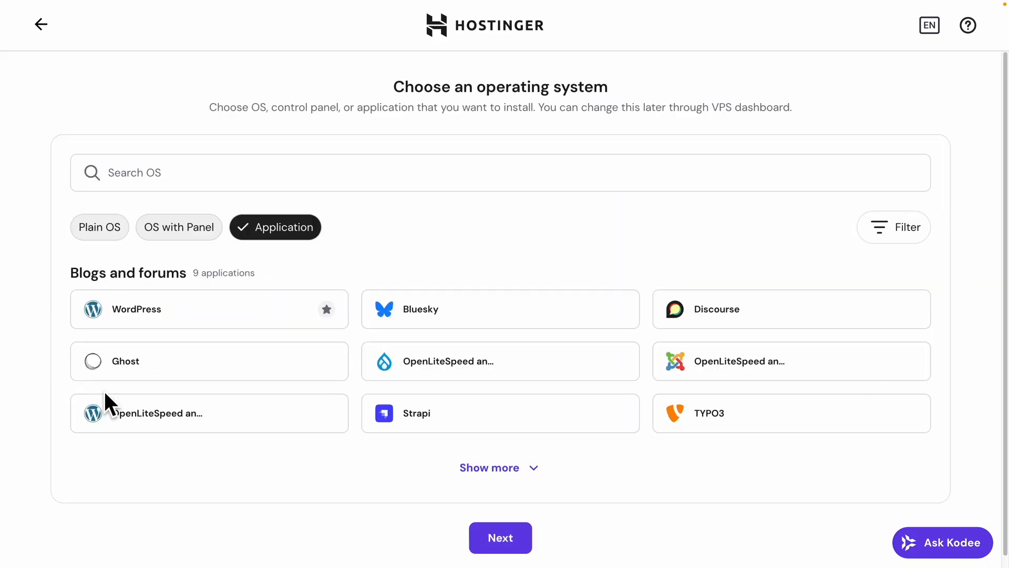
mouse_move(514, 106)
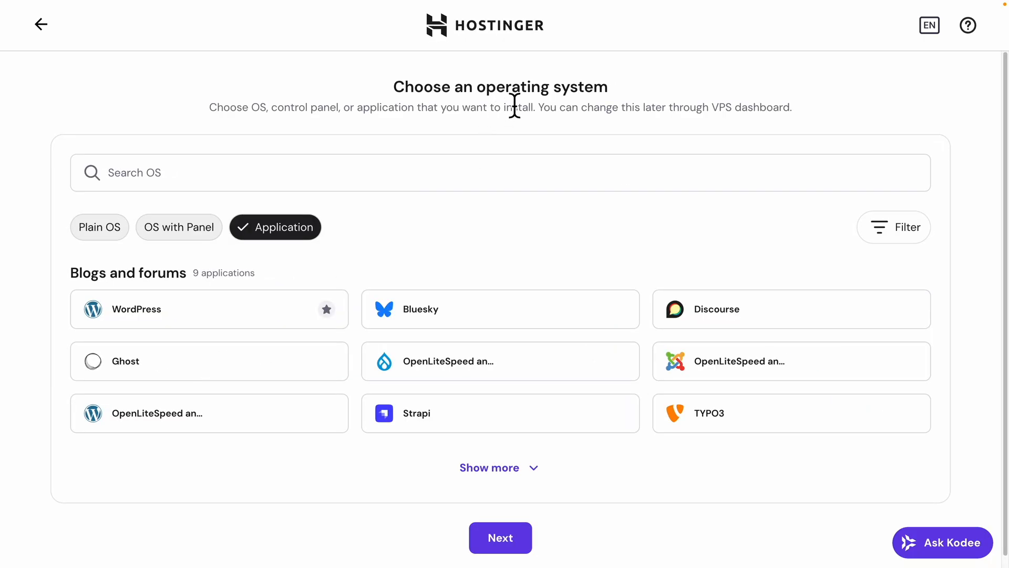
- Search 'n8n' among applications, select the plain n8n card and continue
left_click(270, 173)
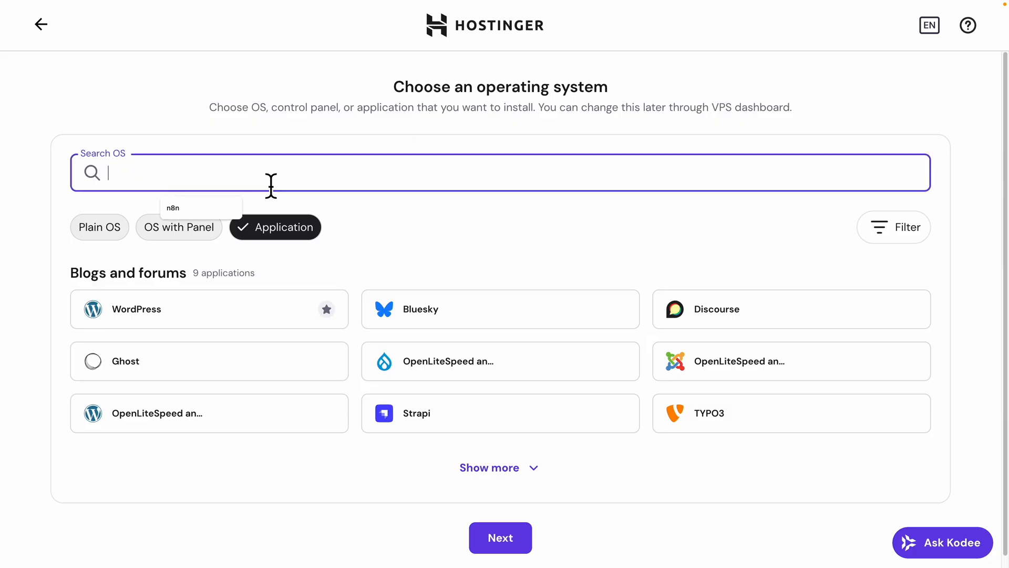
type("n8n")
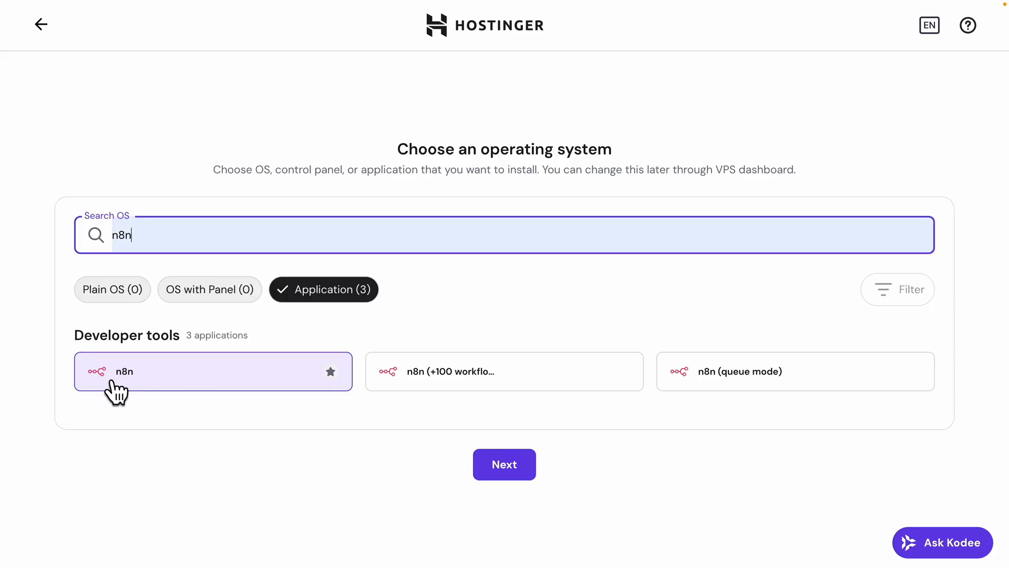
mouse_move(139, 390)
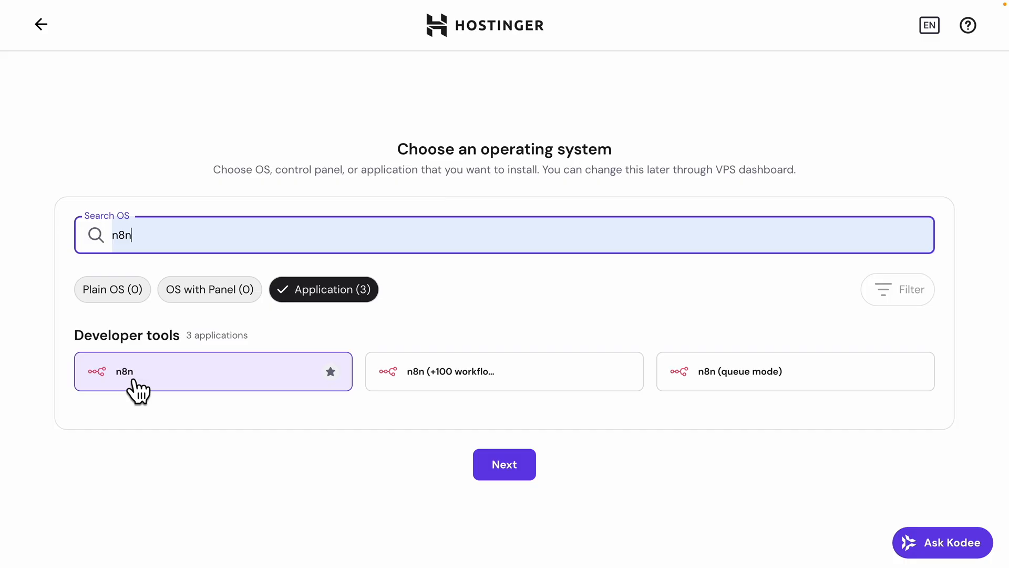
left_click(505, 465)
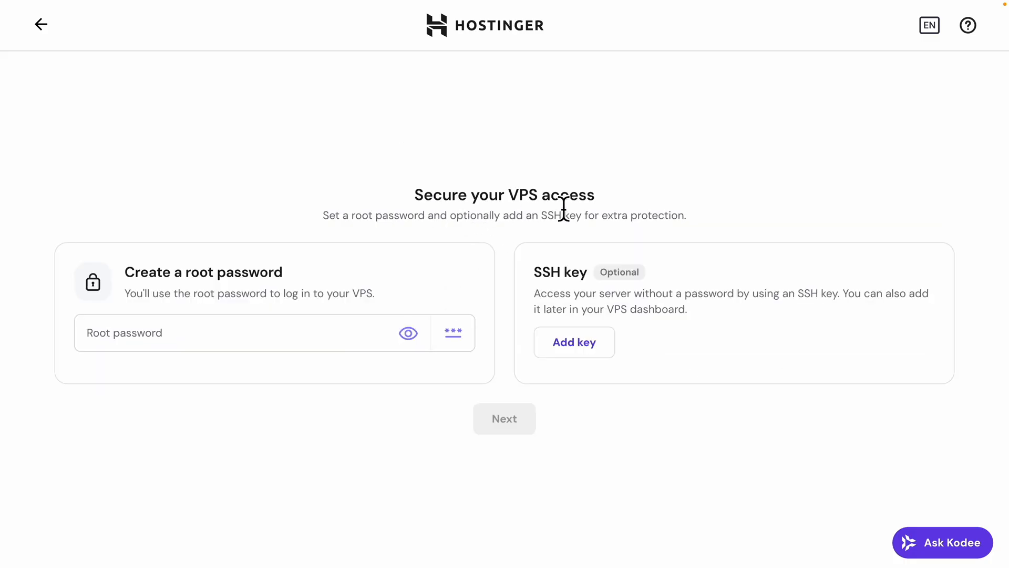
mouse_move(318, 271)
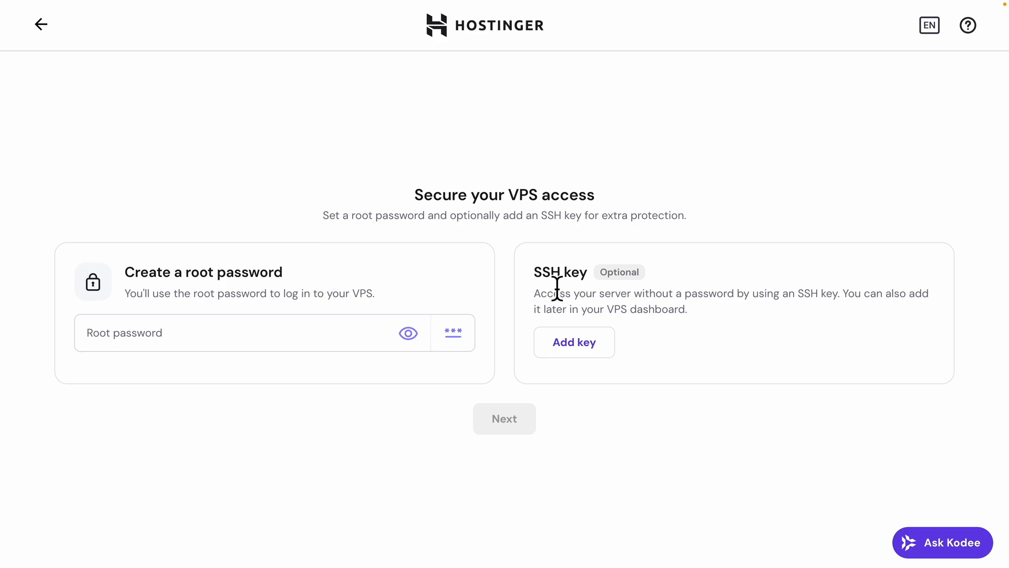
mouse_move(498, 297)
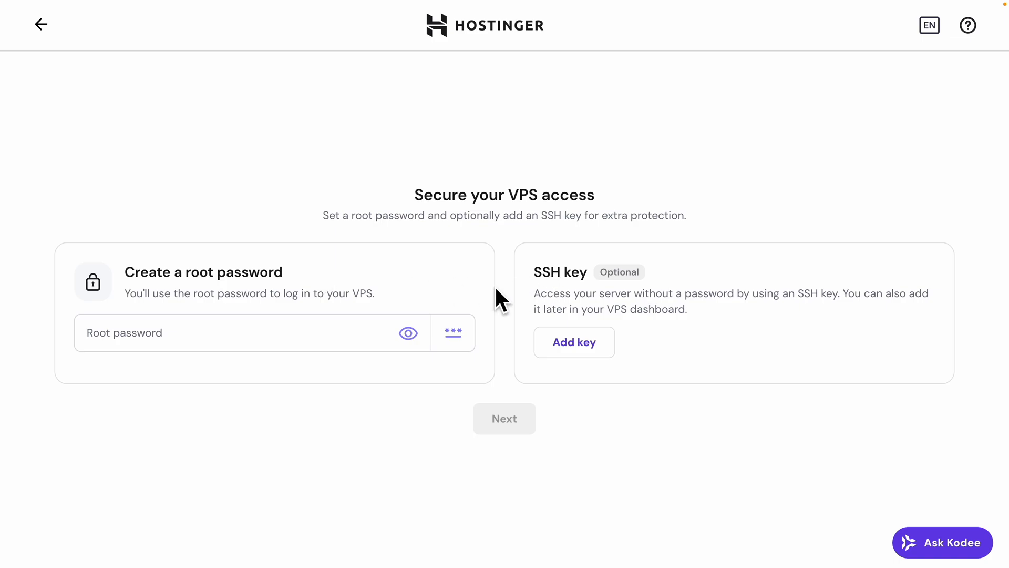
mouse_move(357, 275)
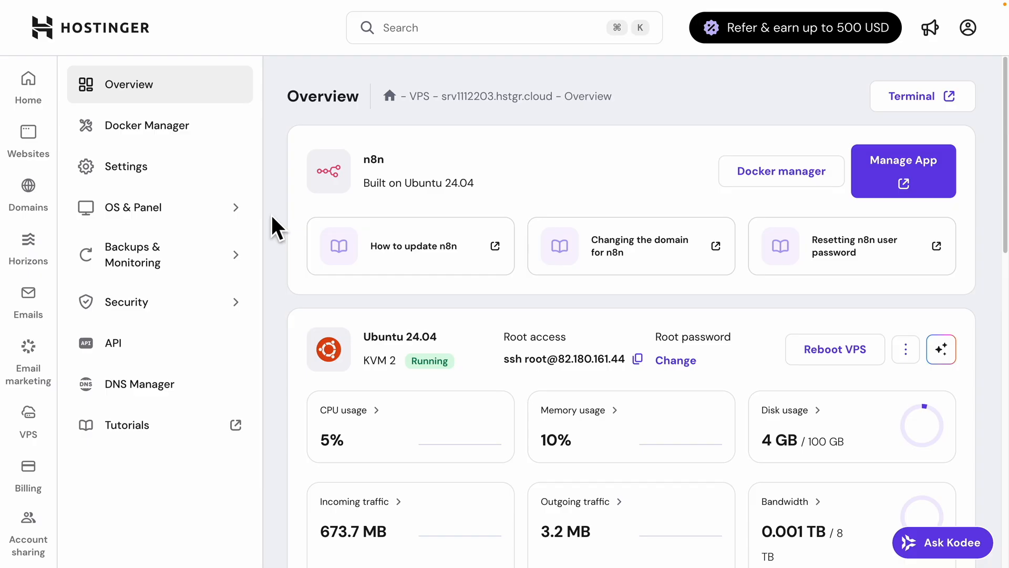
mouse_move(335, 184)
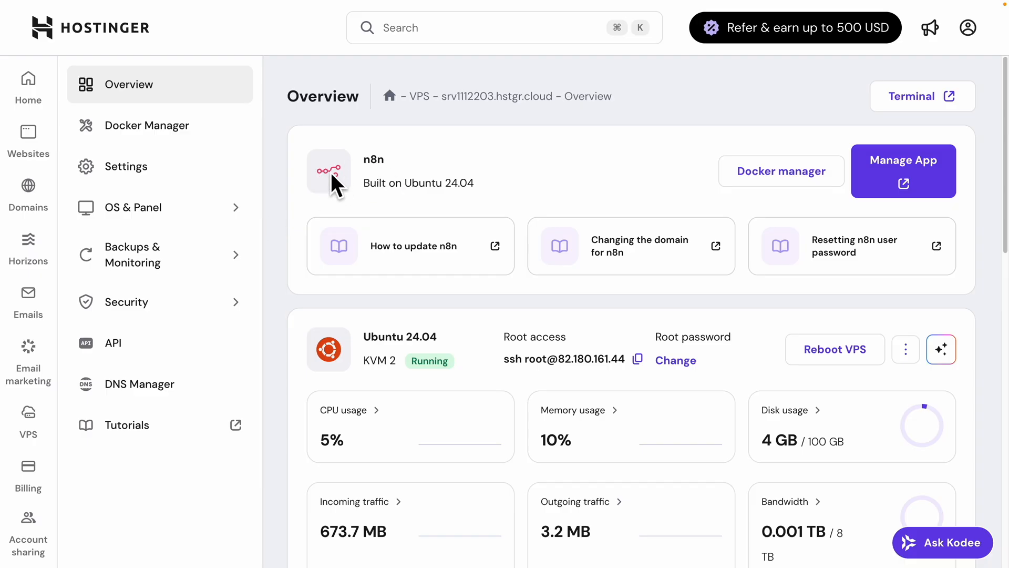
mouse_move(404, 364)
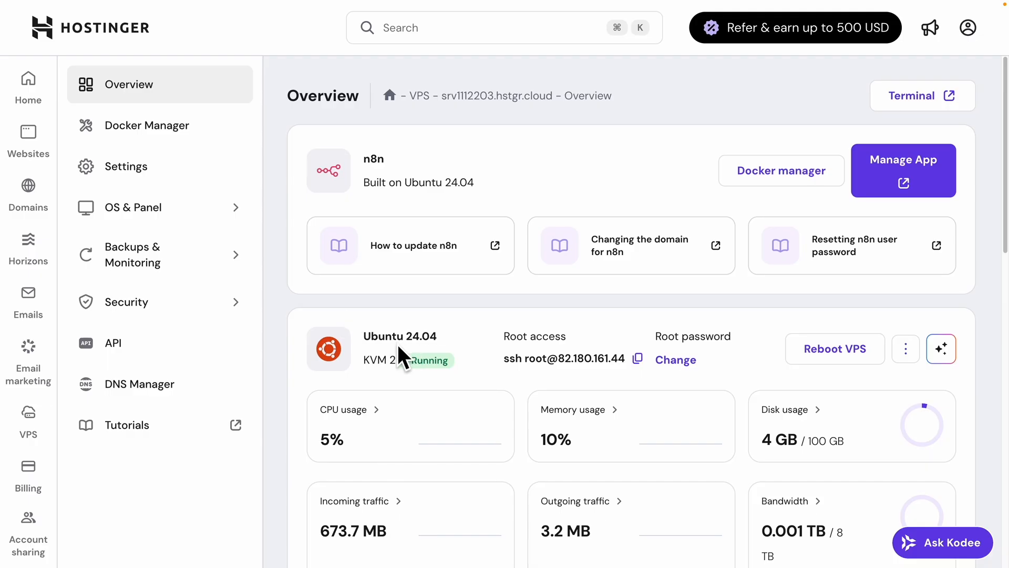
mouse_move(930, 174)
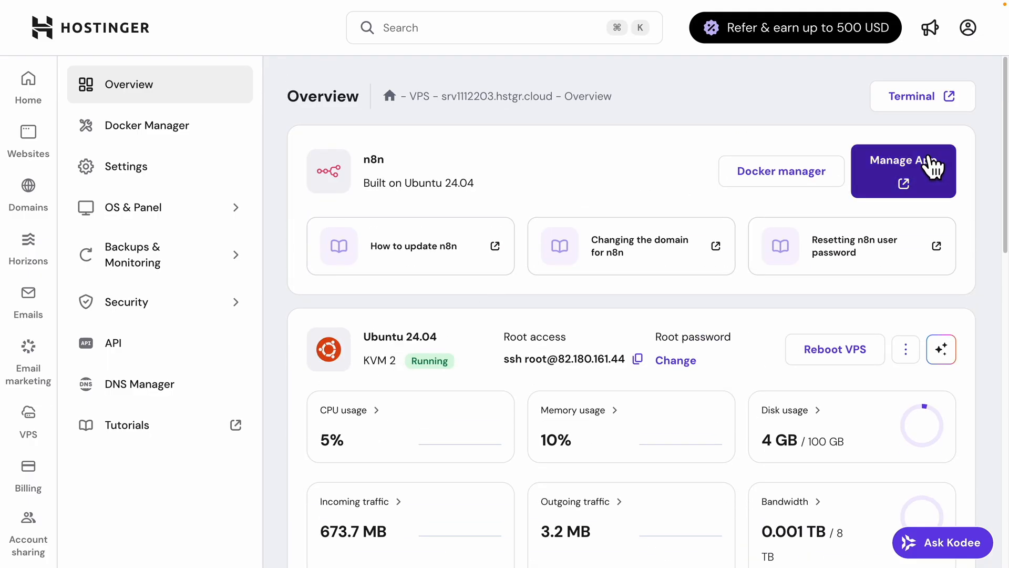
- Launch the installed n8n app via Manage App and start the owner account form
left_click(904, 170)
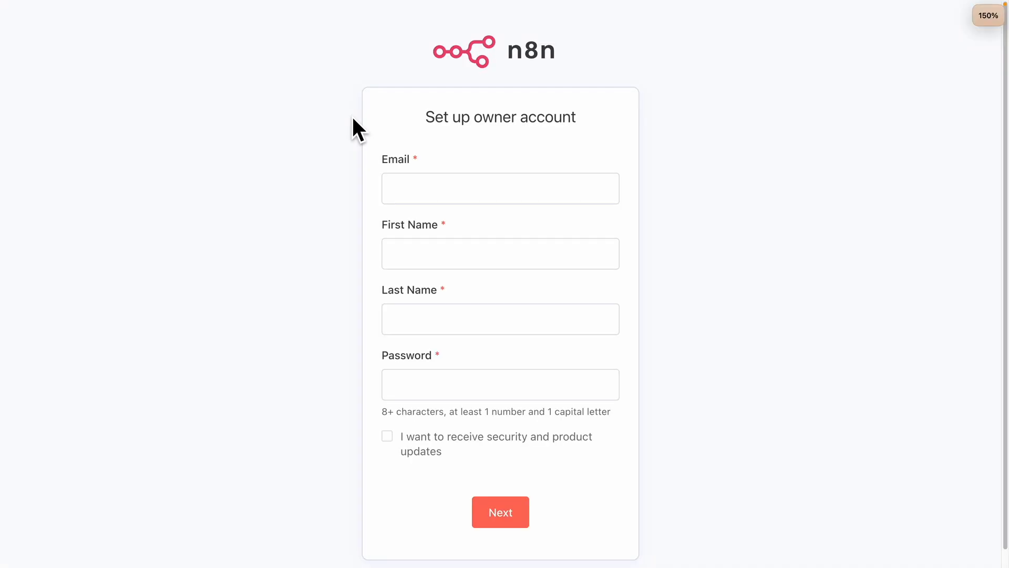
mouse_move(399, 158)
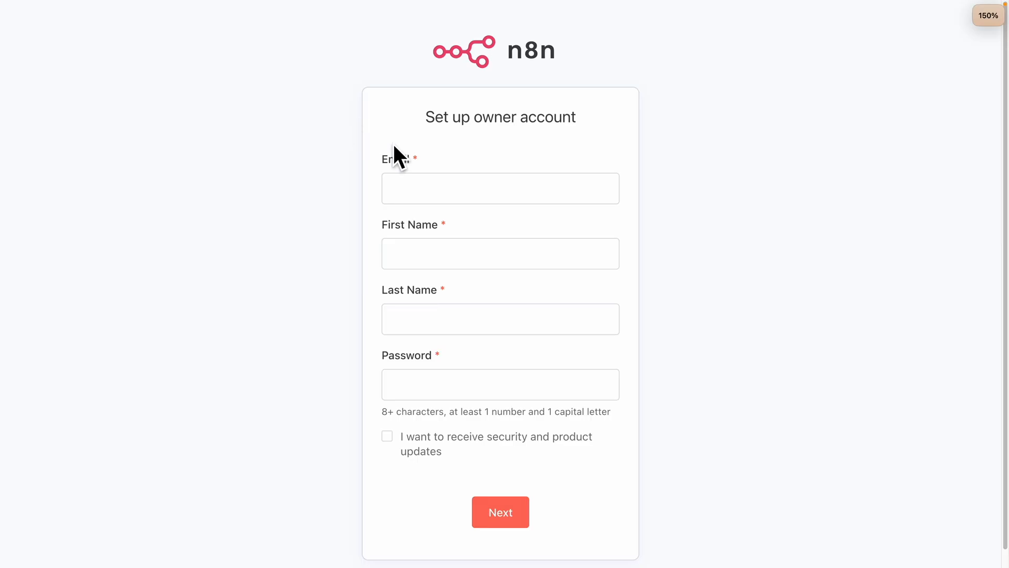
double_click(501, 116)
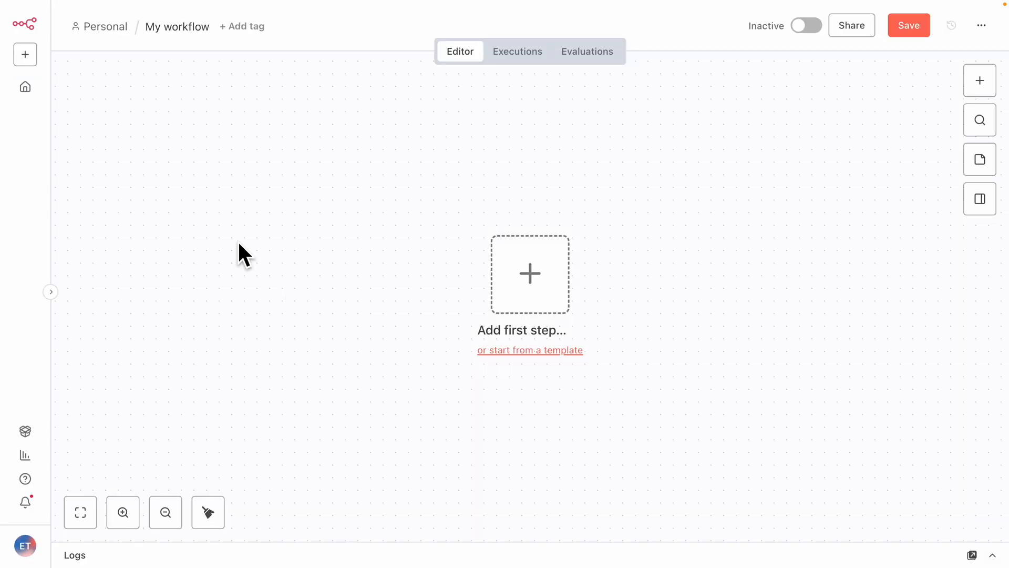
mouse_move(296, 119)
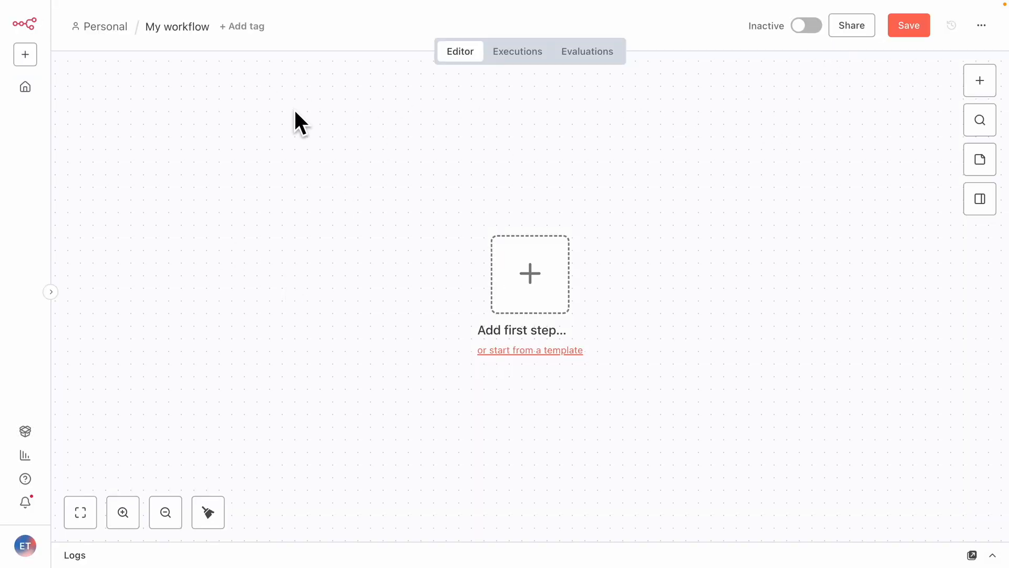
mouse_move(528, 355)
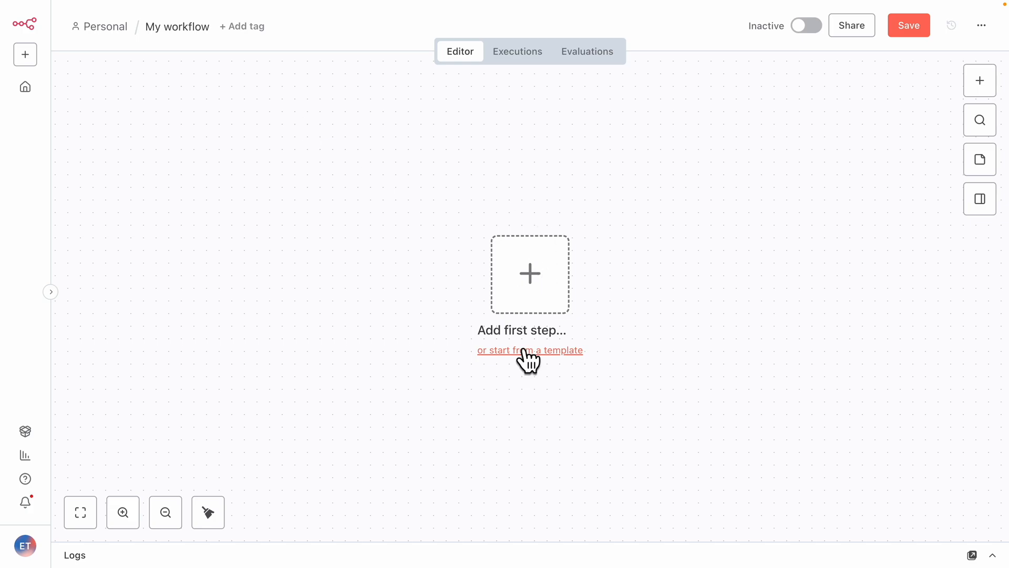
- Import the Personalized LinkedIn Outreach template, skip credential setup, and sign back in
left_click(530, 350)
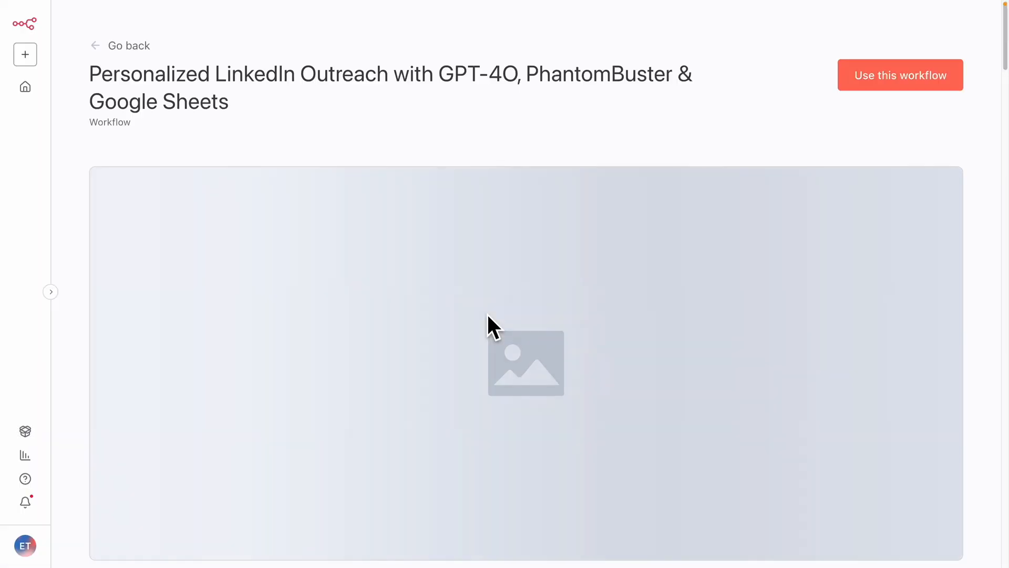
left_click(900, 75)
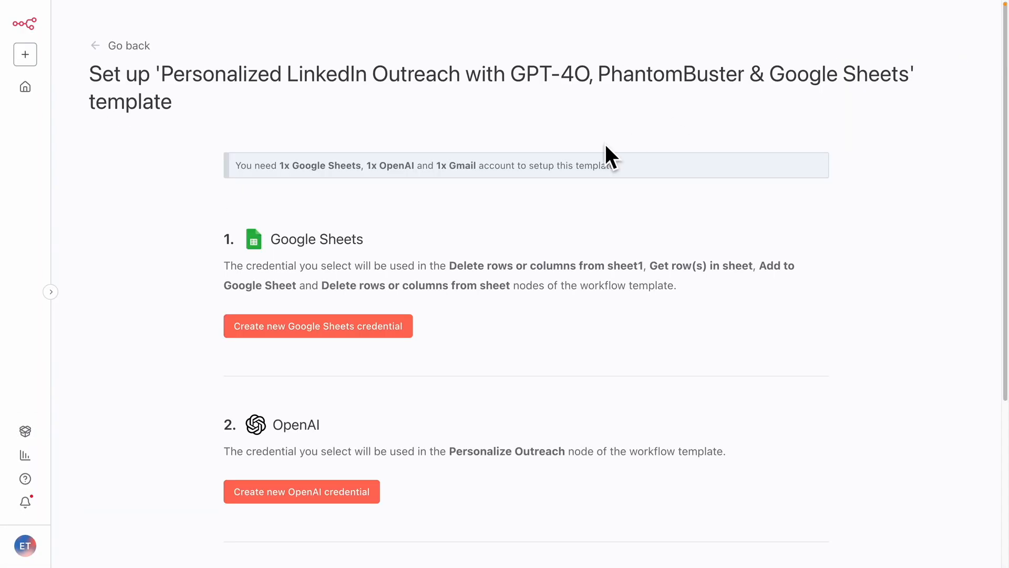
scroll("down", 3)
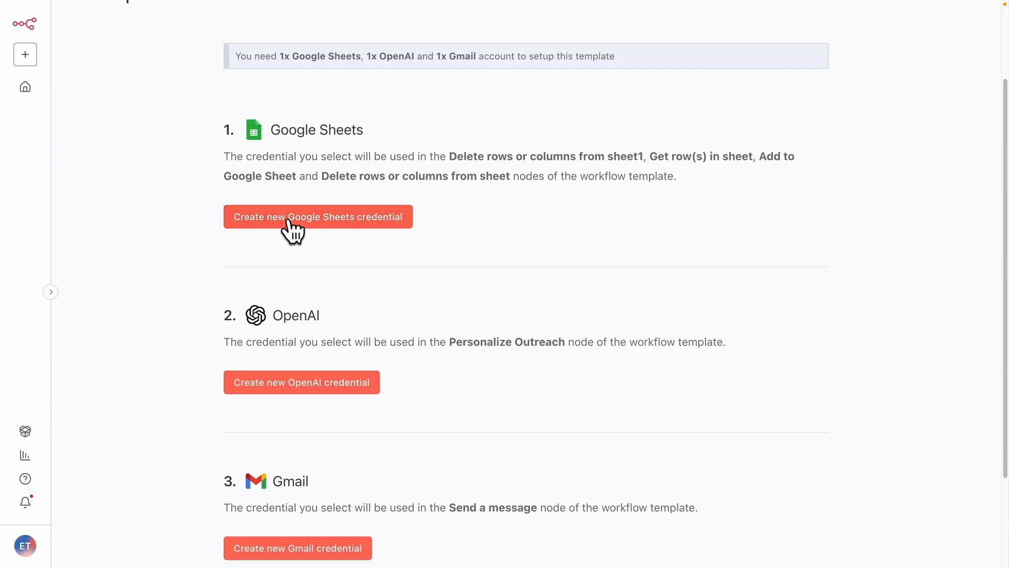
scroll("down", 3)
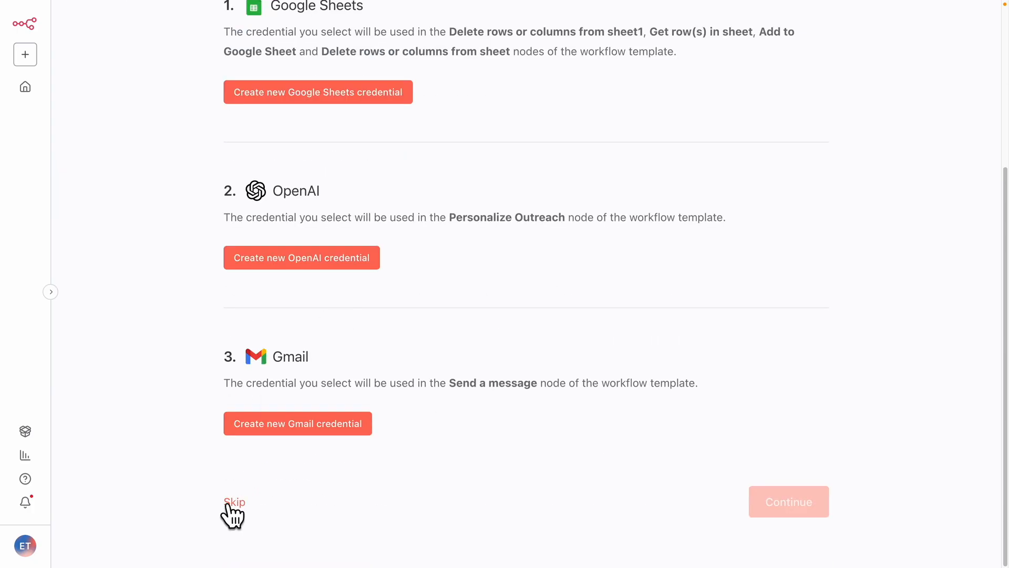
left_click(233, 502)
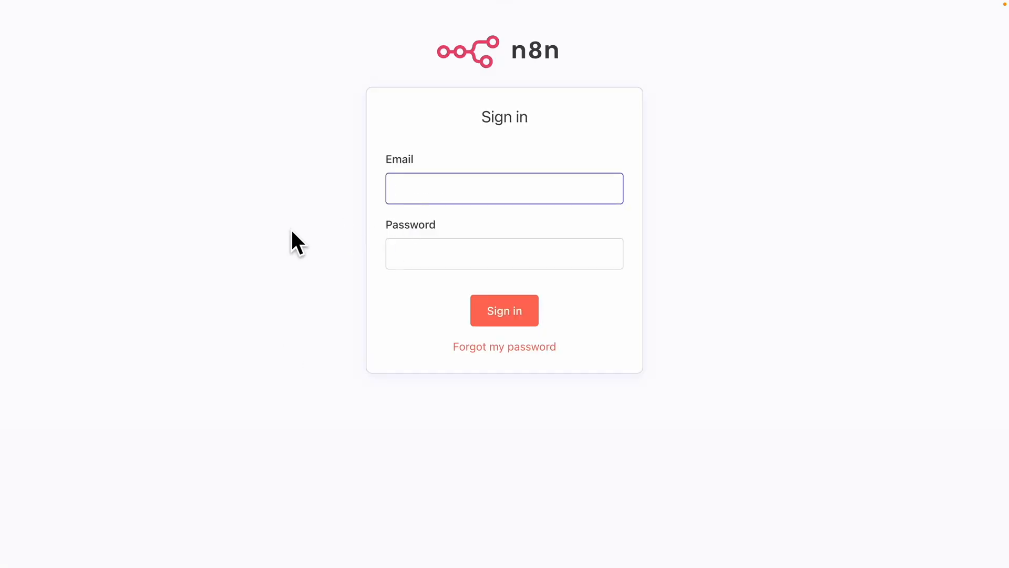
left_click(505, 311)
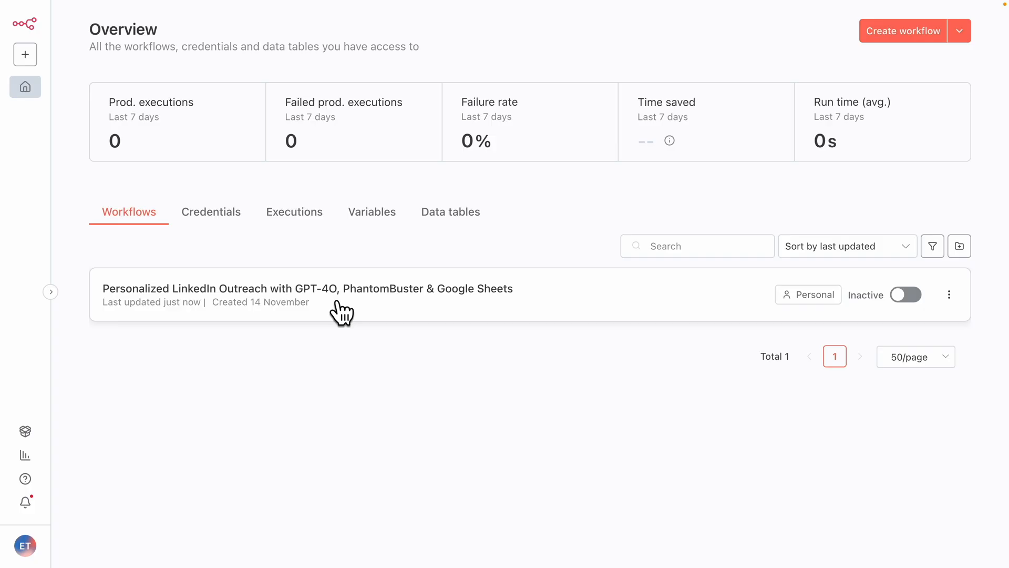
- Review Executions, filter Workflows to Active only, then view the saved credentials list
left_click(295, 212)
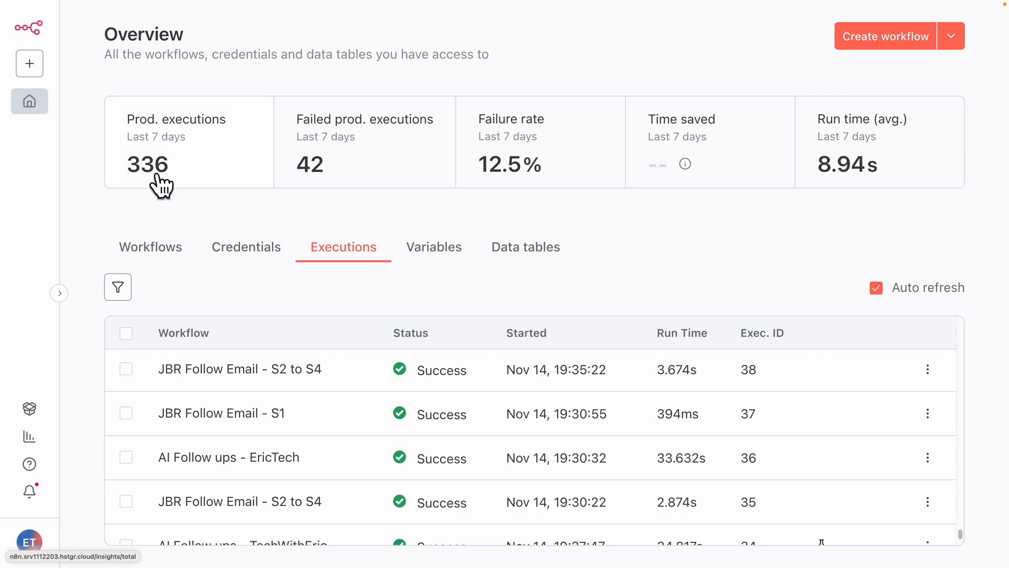
mouse_move(168, 187)
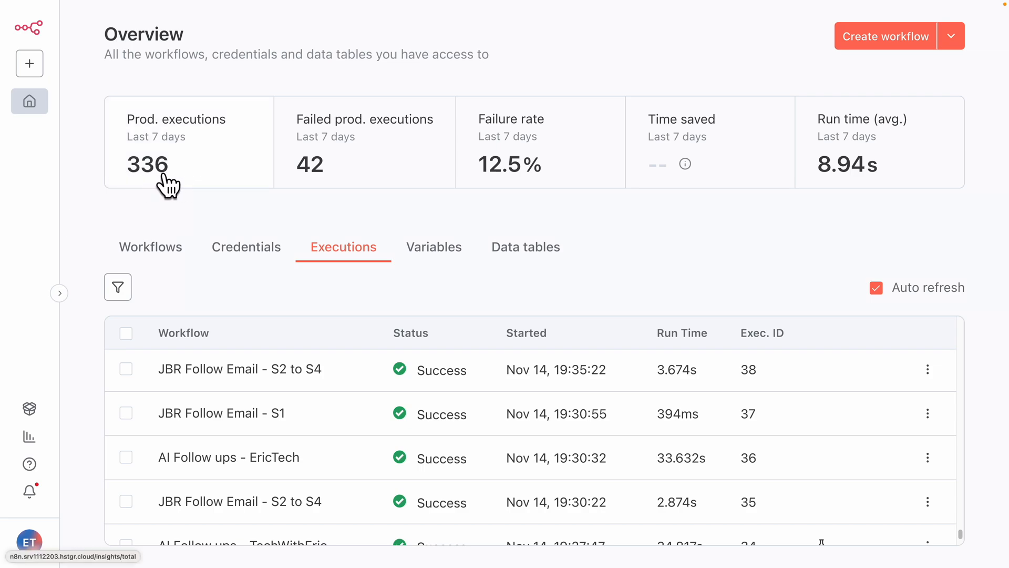
mouse_move(150, 248)
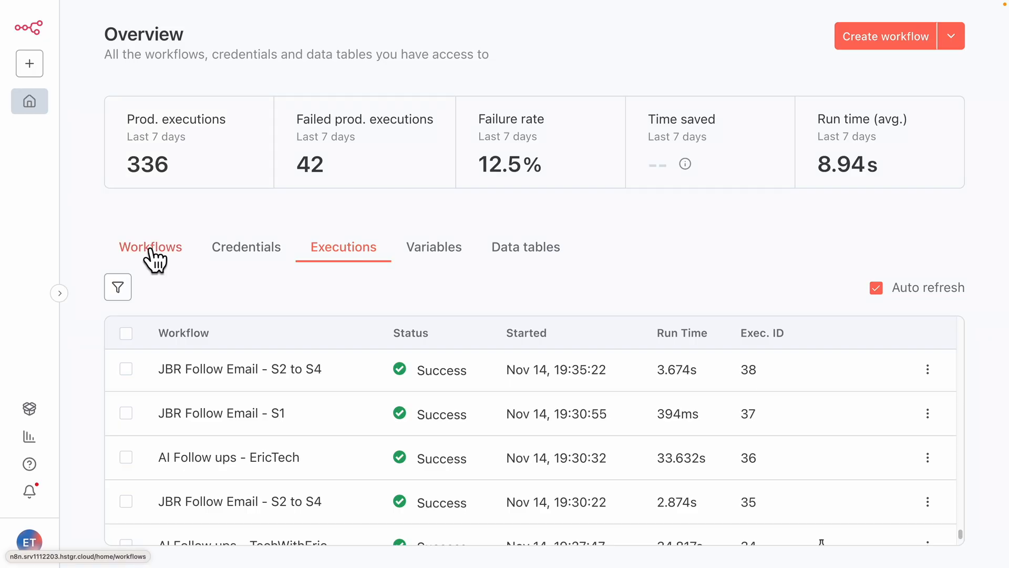
left_click(149, 247)
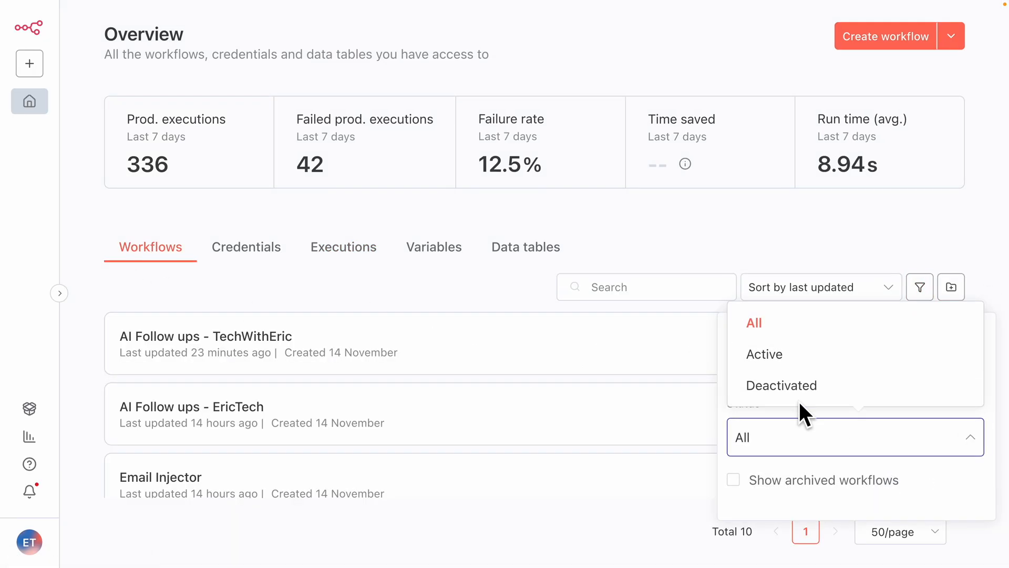
left_click(764, 355)
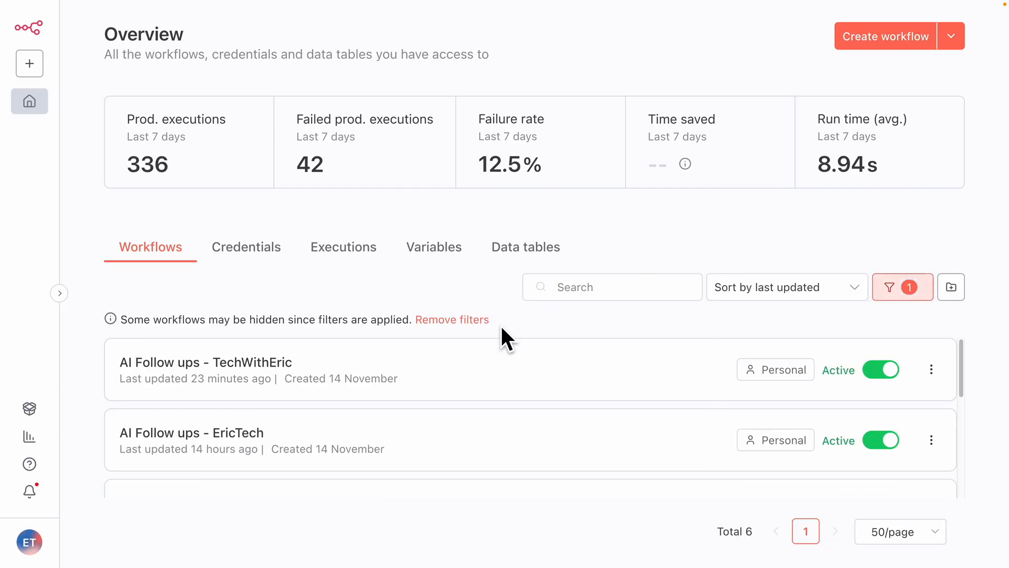
scroll("down", 3)
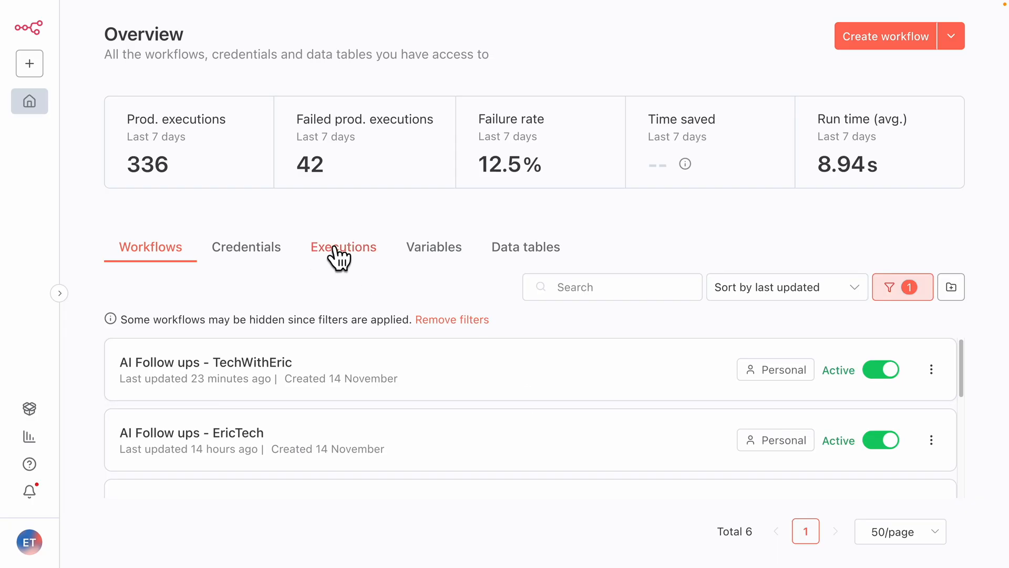
mouse_move(366, 263)
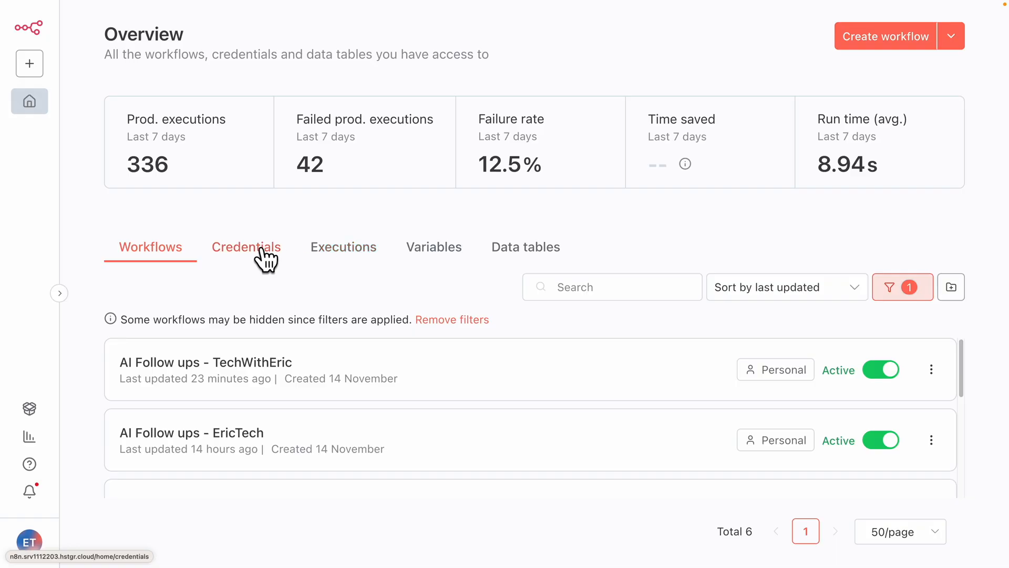
left_click(246, 247)
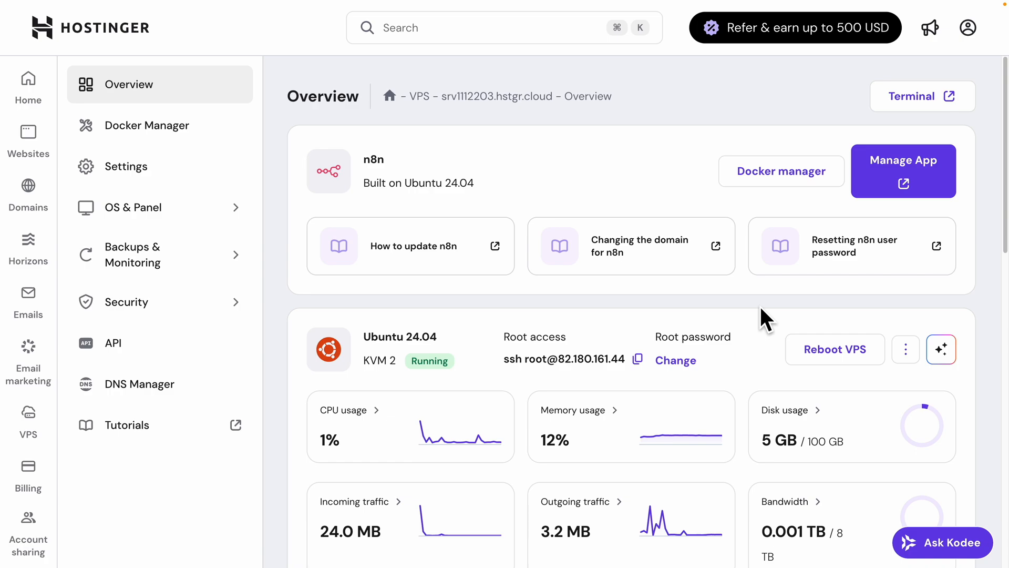
- Scroll the VPS overview past the CPU, memory, disk and traffic usage cards
scroll("down", 3)
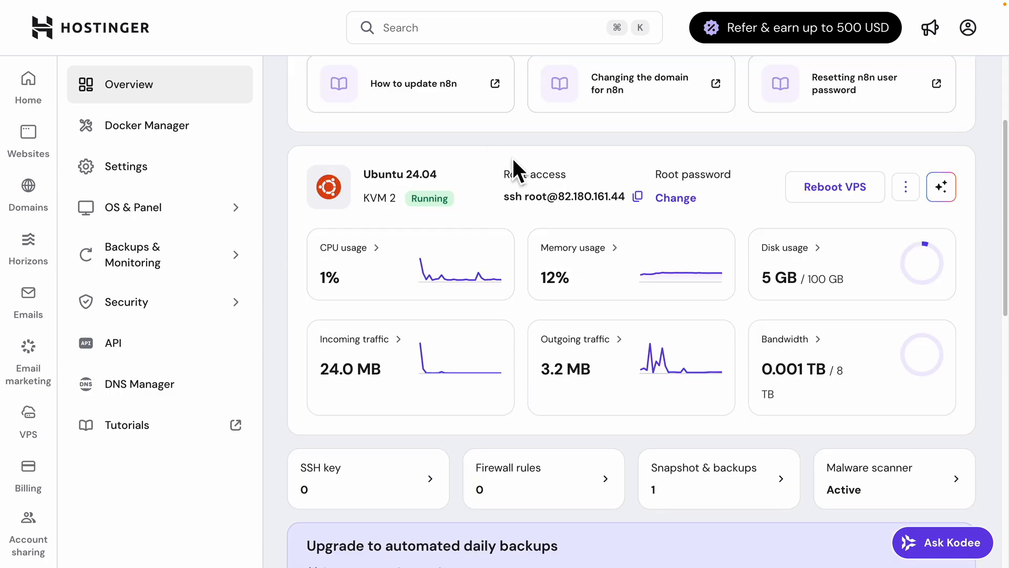
mouse_move(498, 273)
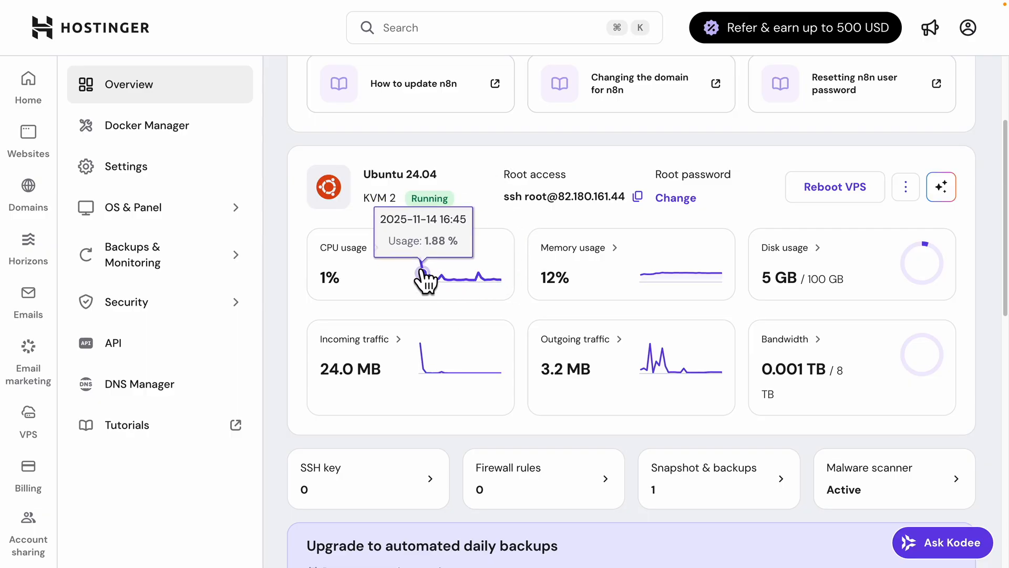
mouse_move(667, 273)
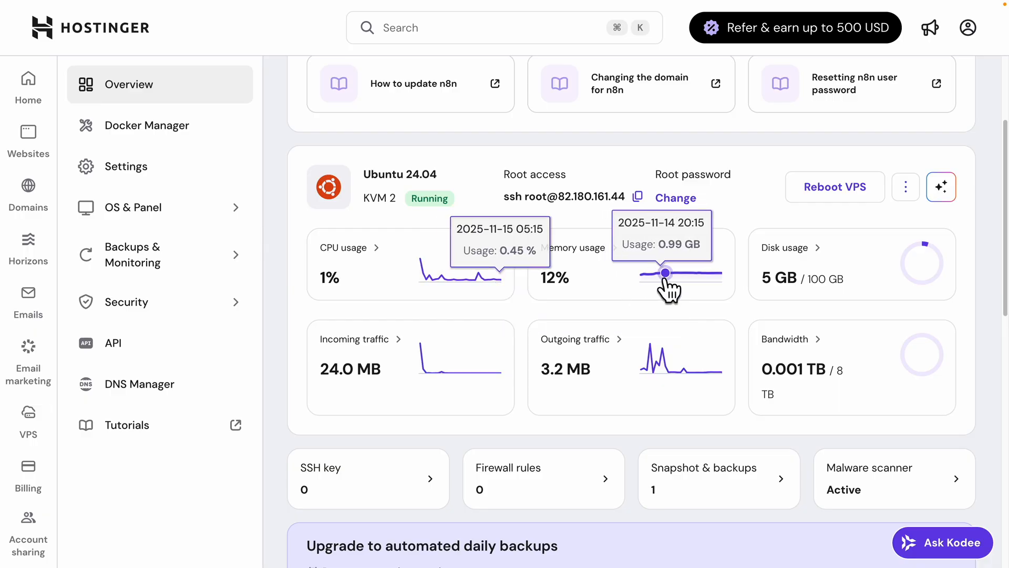
mouse_move(839, 267)
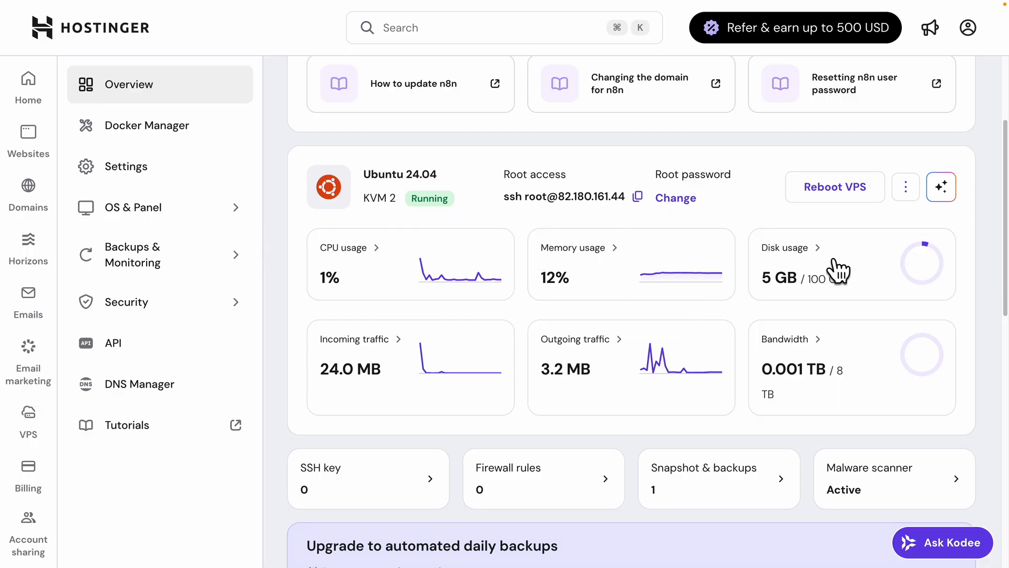
mouse_move(474, 366)
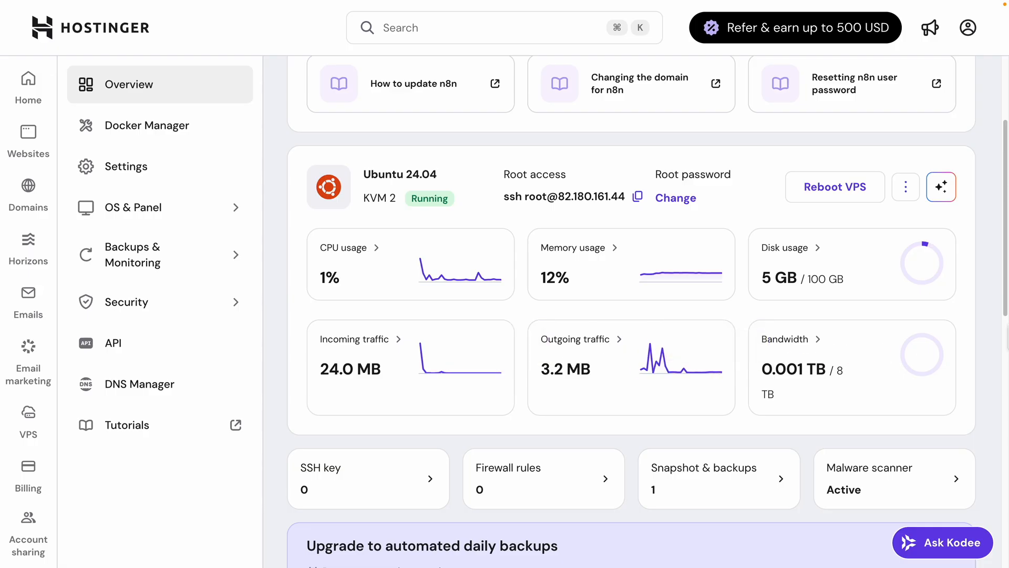
scroll("down", 3)
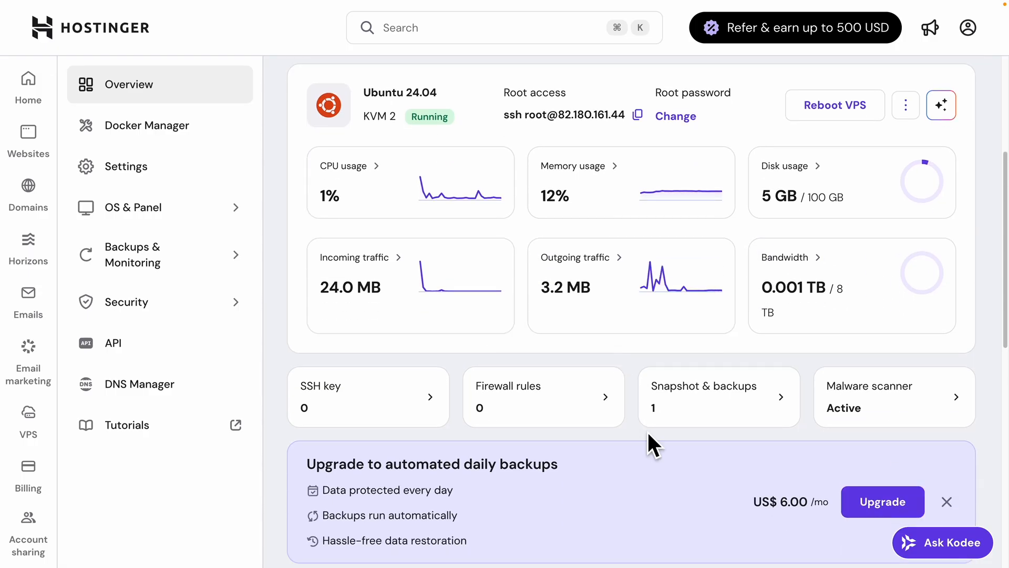
mouse_move(734, 410)
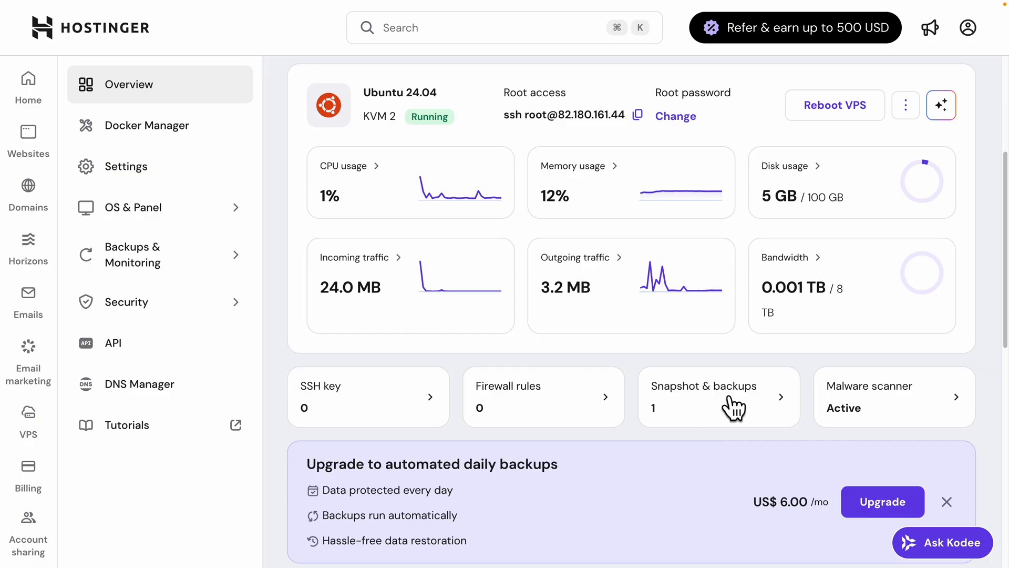
- Open Snapshots & Backups, showing the weekly 4.95 GB auto-backup from 2025-11-15
left_click(719, 396)
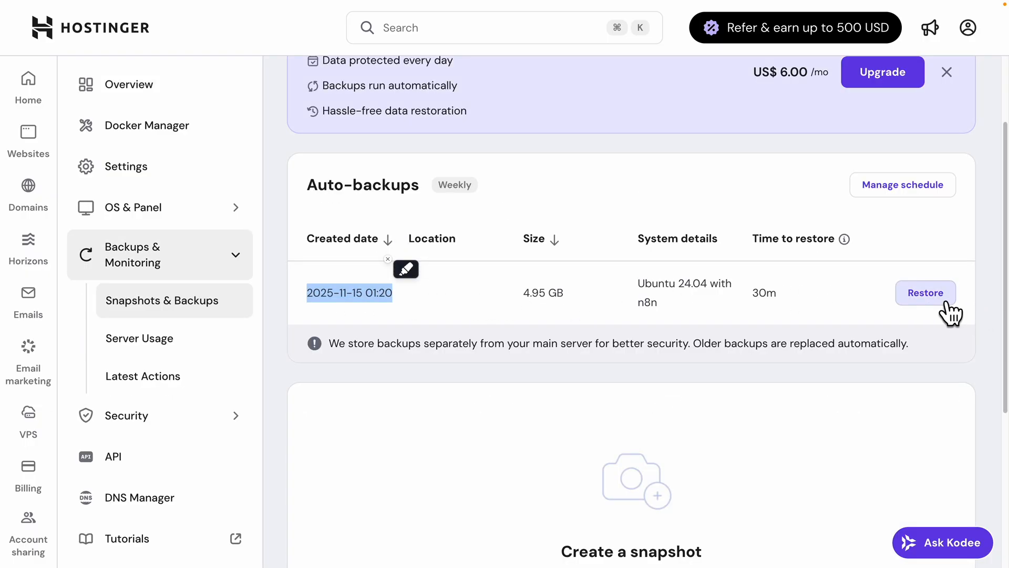
mouse_move(647, 321)
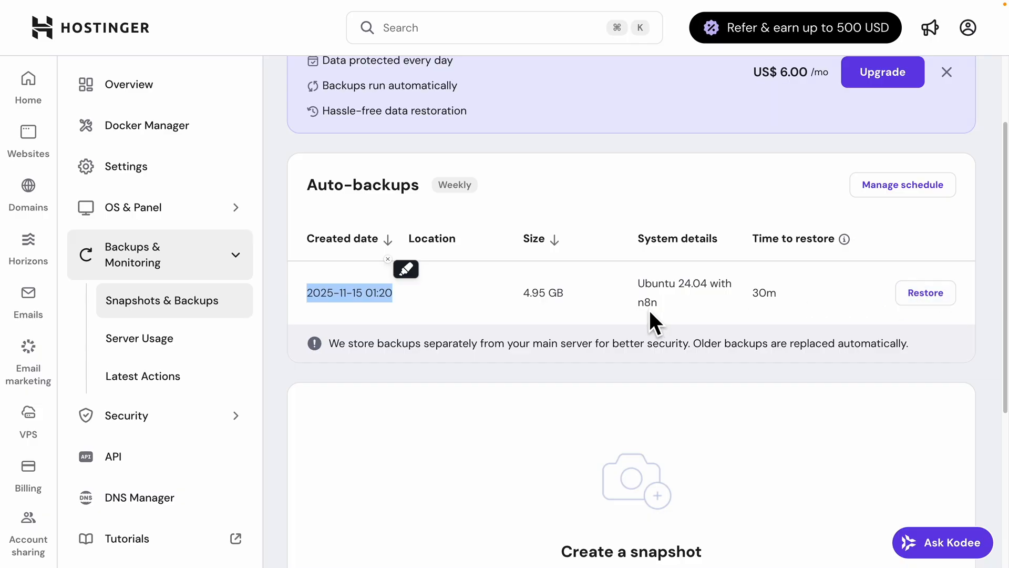
mouse_move(632, 317)
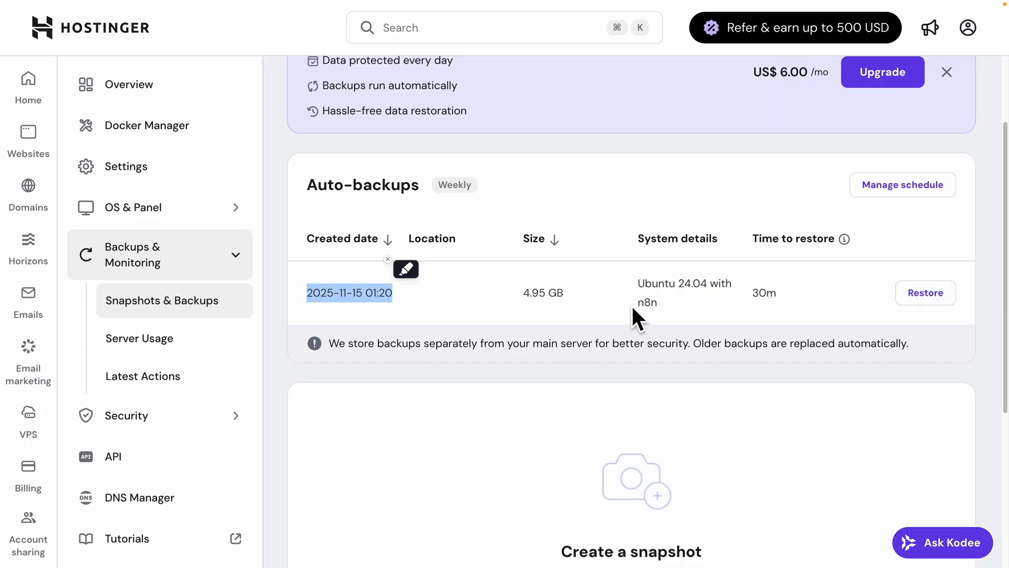
- Review the CPU and RAM usage history, then move on to the Domain portfolio
left_click(138, 338)
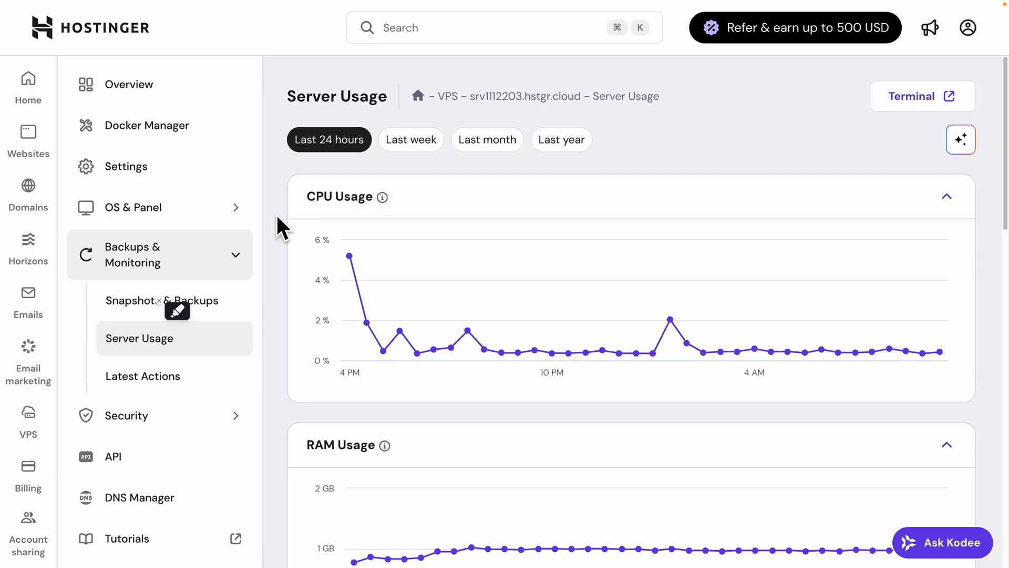
scroll("down", 3)
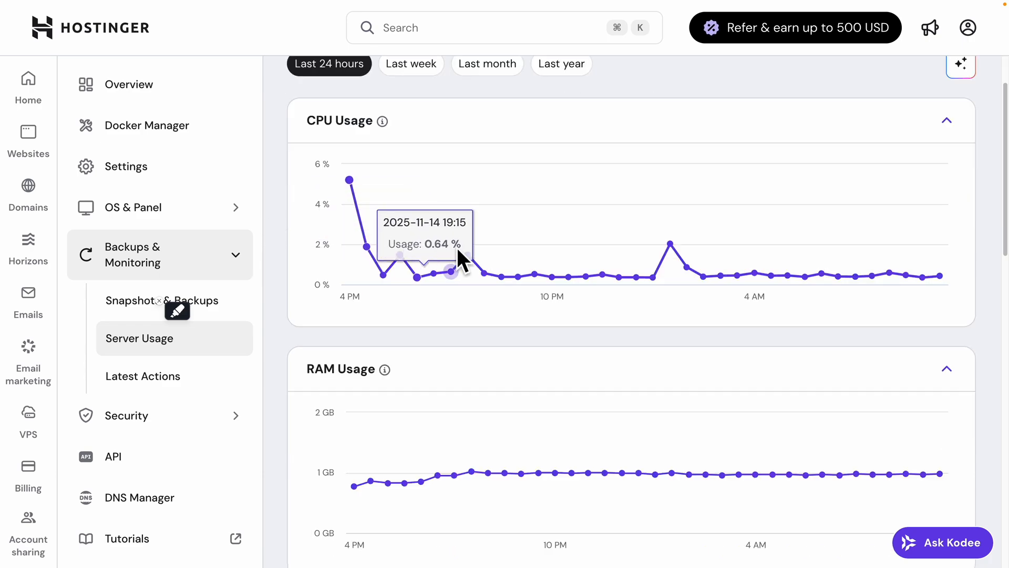
scroll("down", 3)
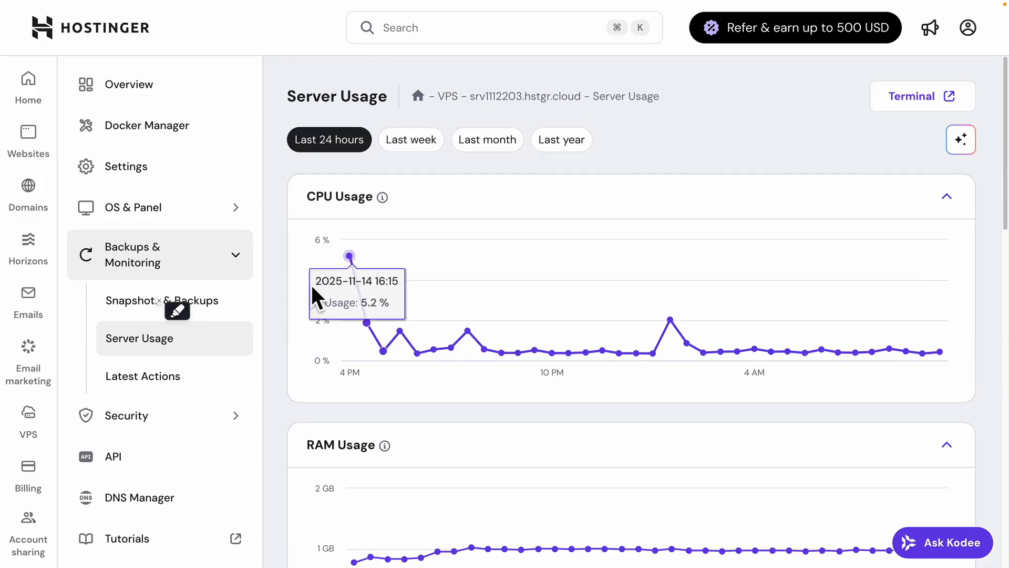
mouse_move(277, 303)
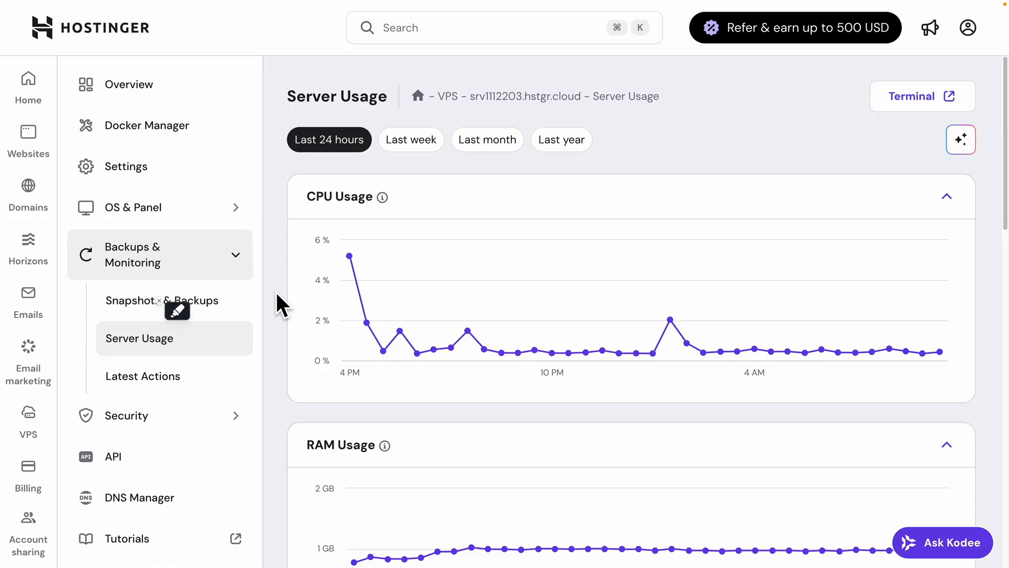
mouse_move(551, 354)
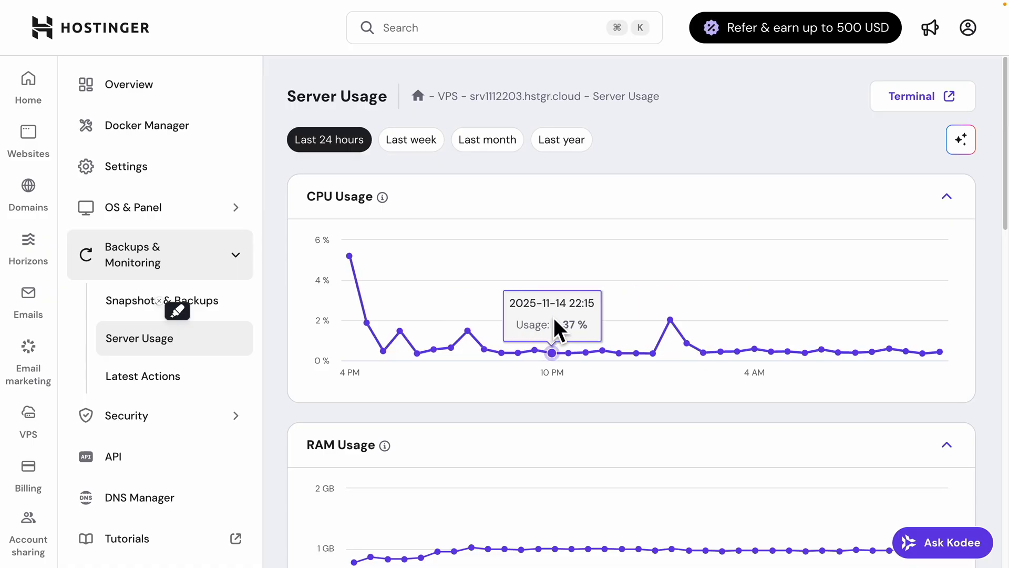
mouse_move(789, 351)
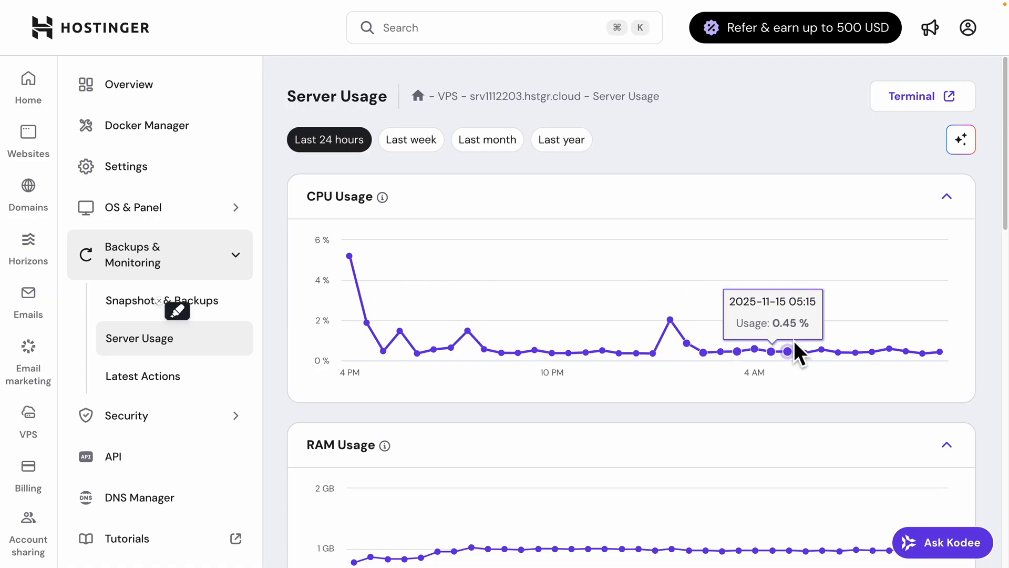
mouse_move(733, 348)
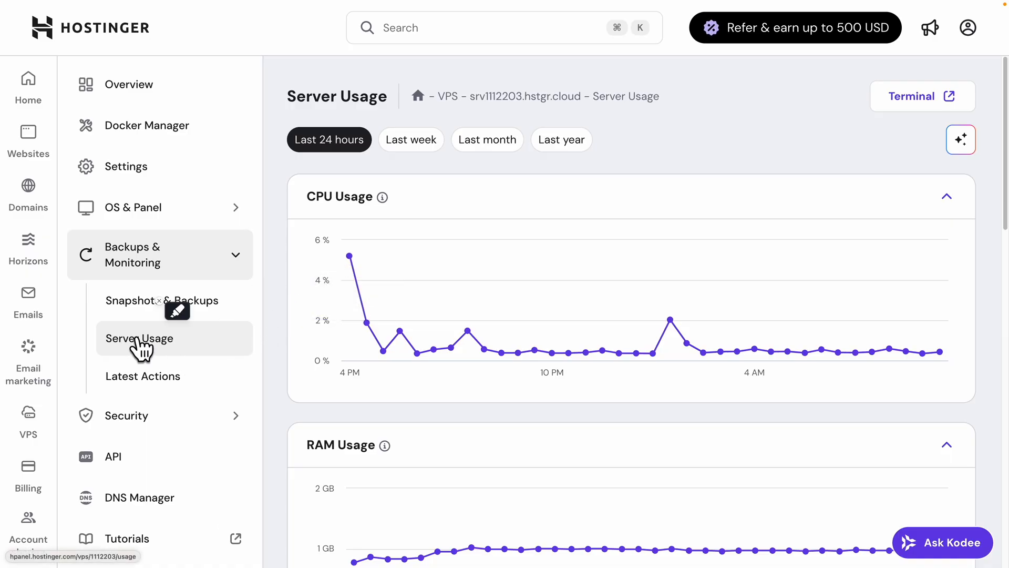
mouse_move(349, 257)
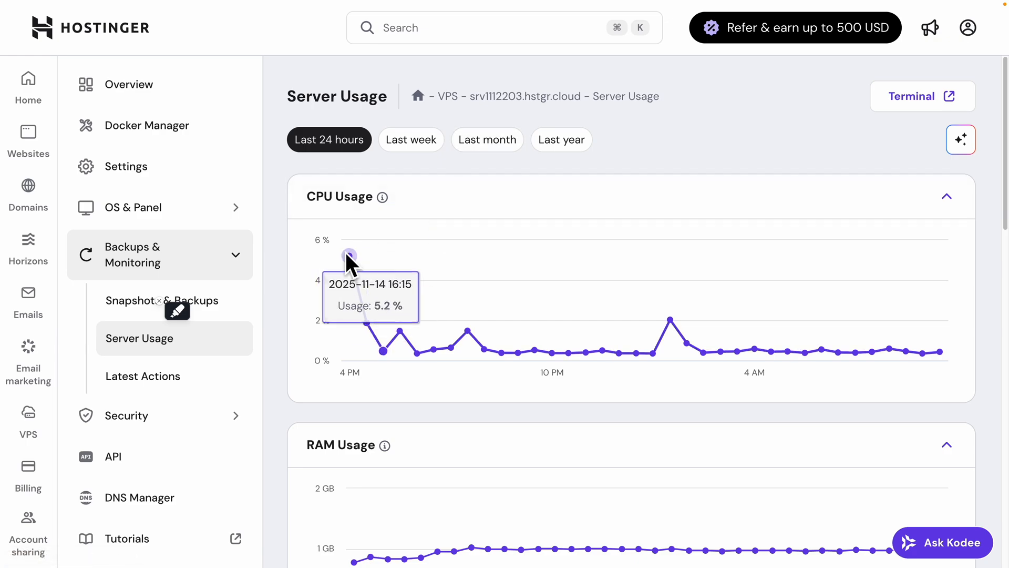
left_click(28, 193)
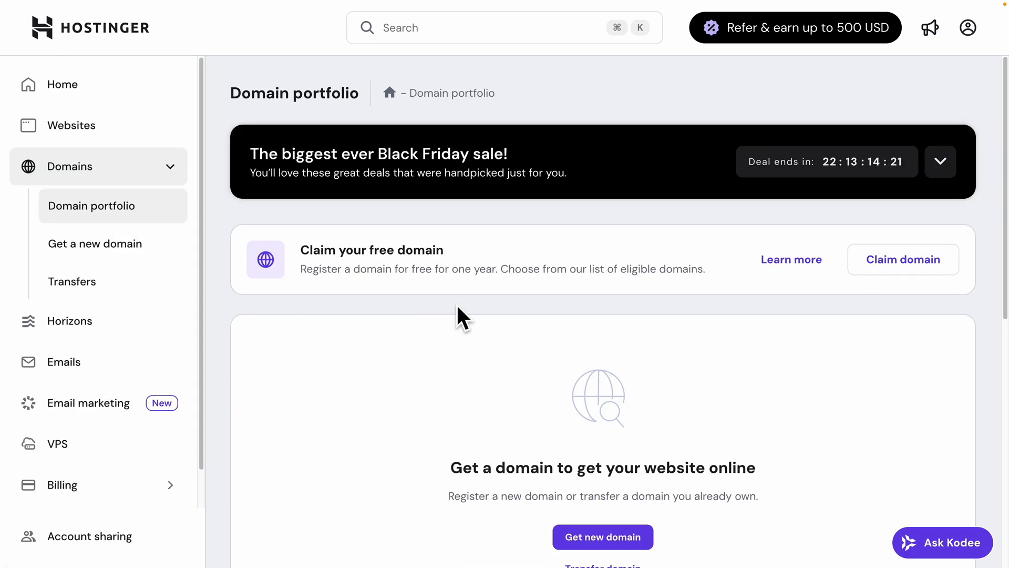
mouse_move(97, 221)
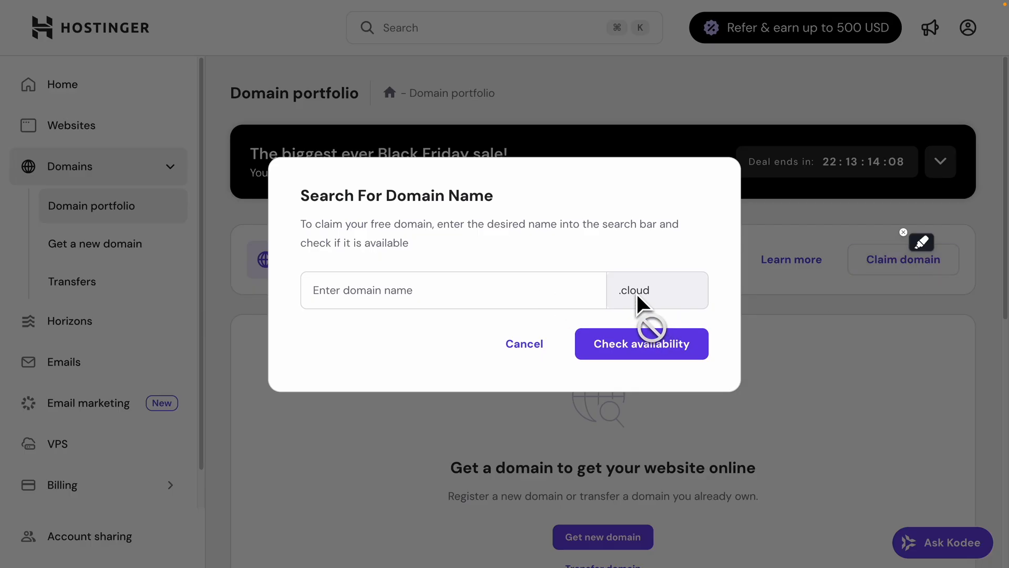
- Check that erictech.cloud is available and claim it as the free one-year domain
left_click(453, 290)
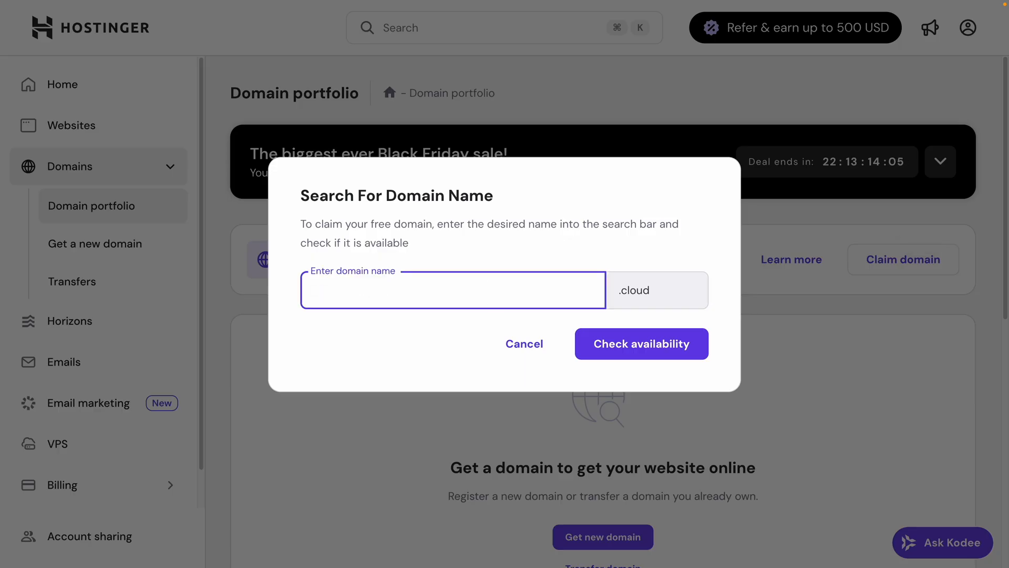
left_click(642, 344)
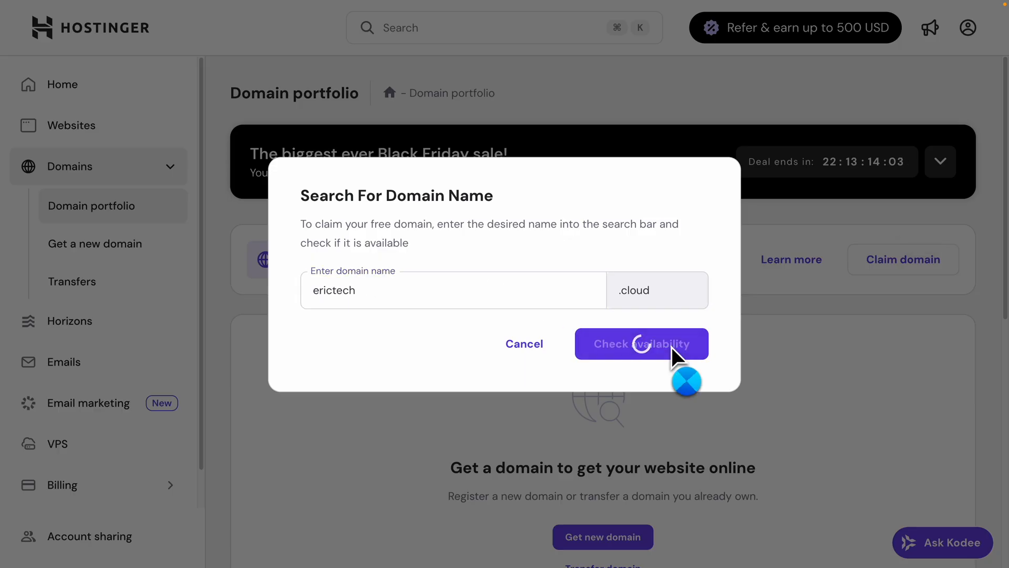
left_click(642, 344)
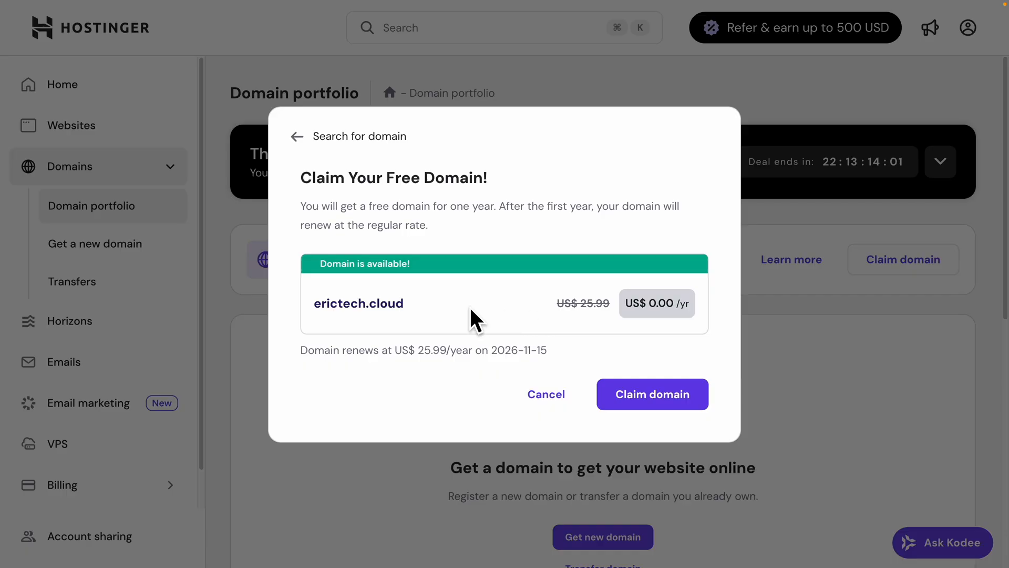
mouse_move(685, 317)
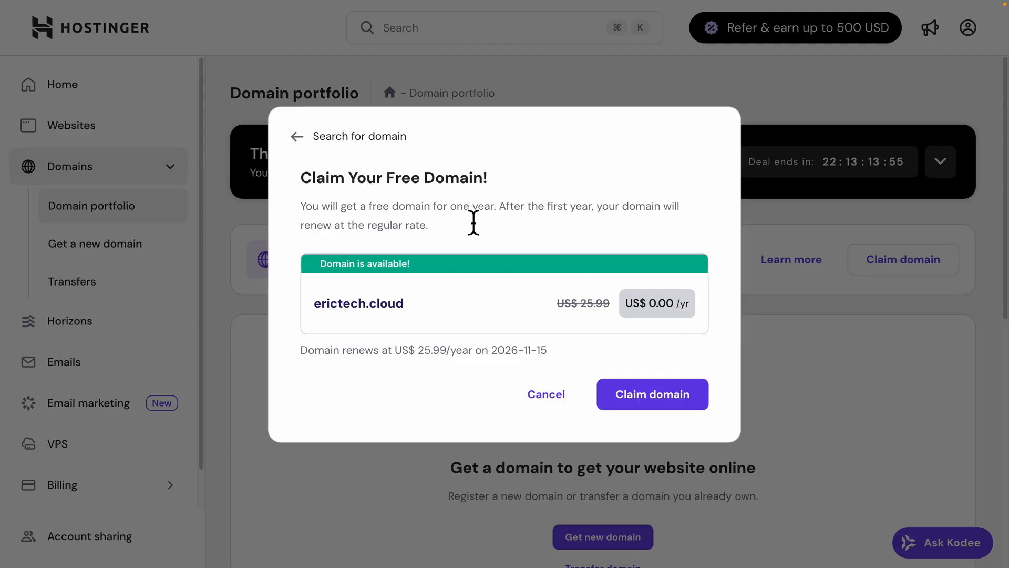
mouse_move(430, 338)
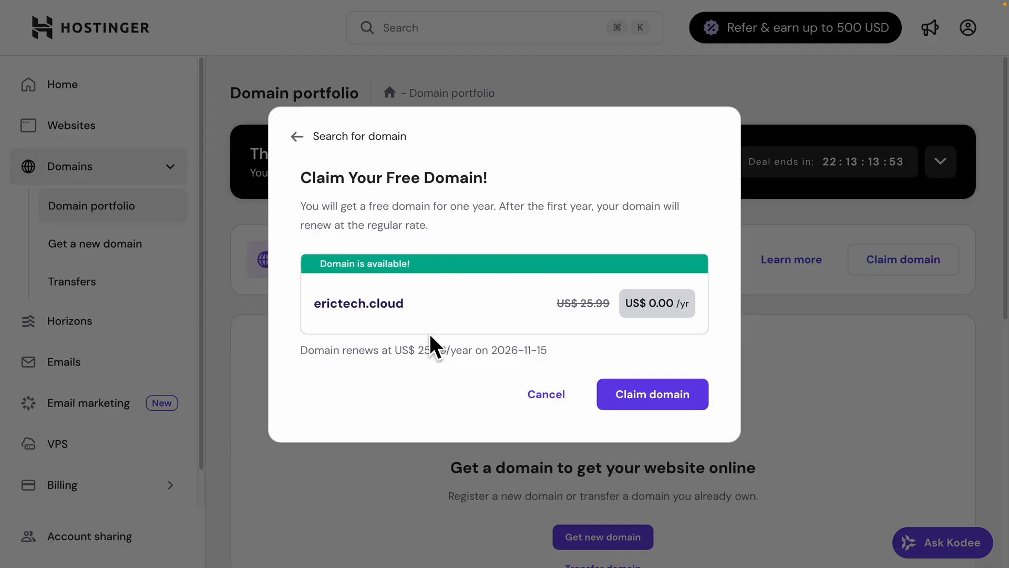
left_click(652, 394)
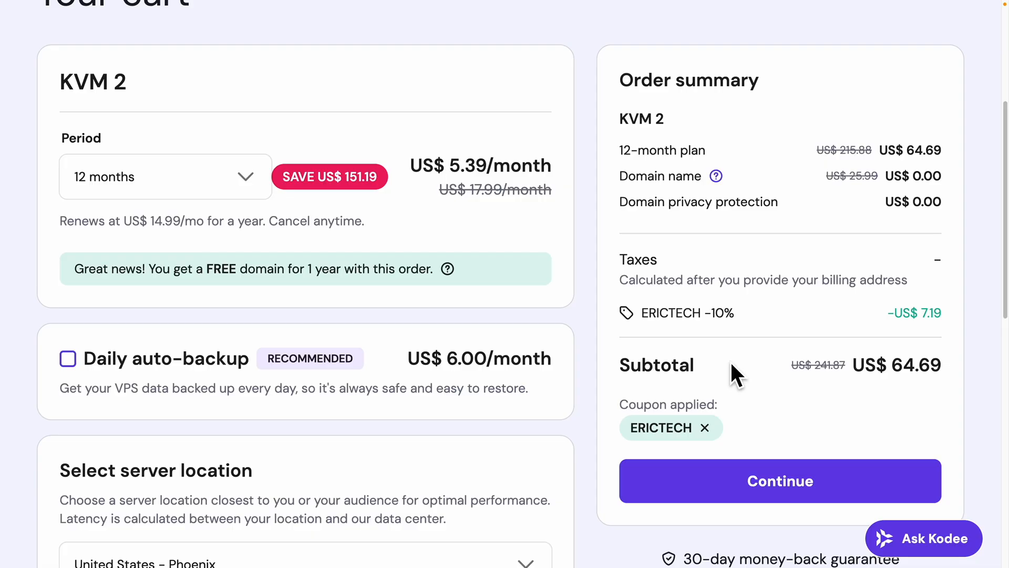